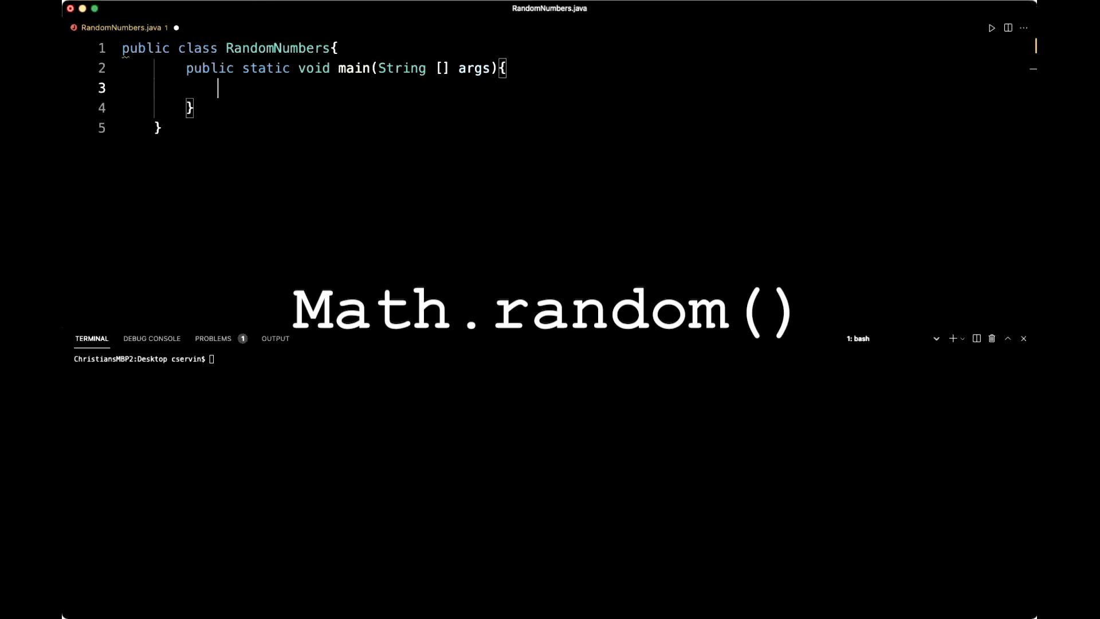
# - Type Math.random on line 3 inside main, using autocomplete for random
pyautogui.write('Math.')
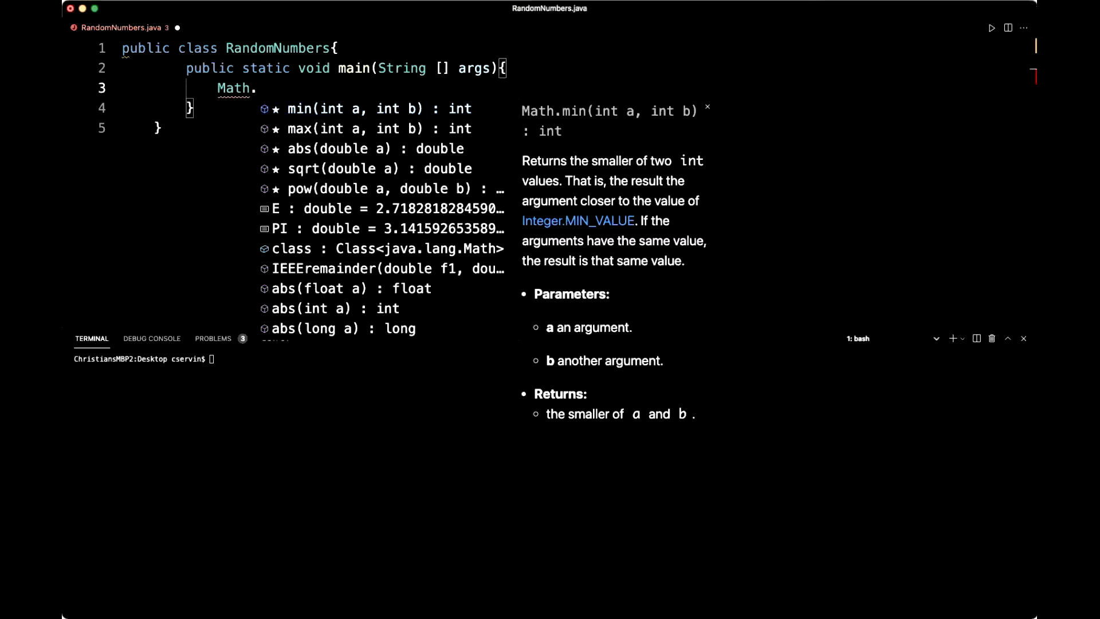
pyautogui.write('ra')
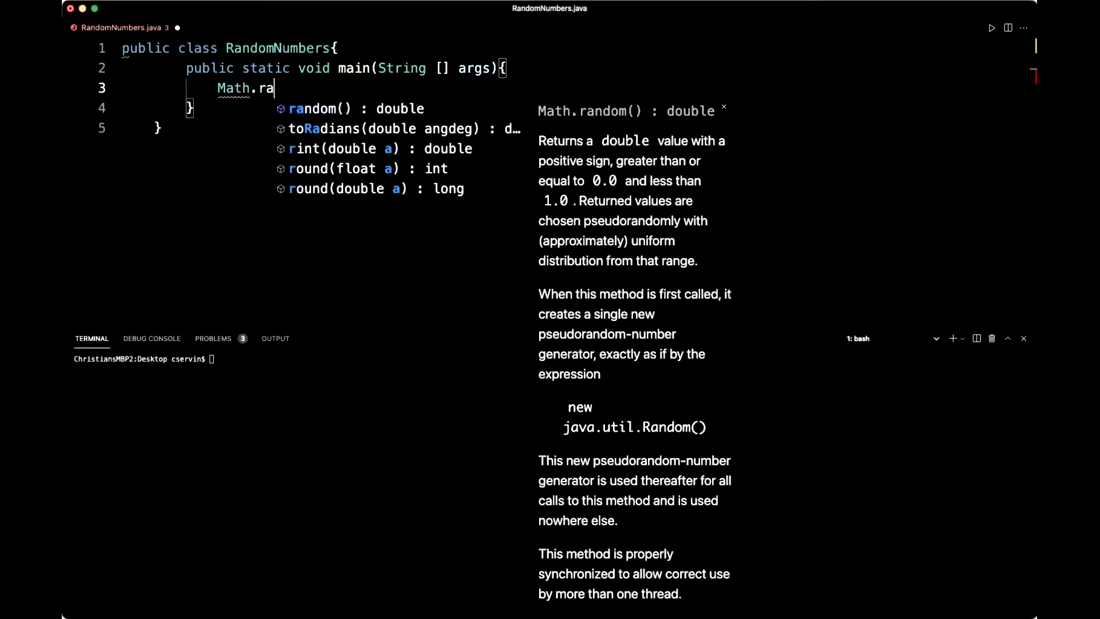
pyautogui.write('ndom')
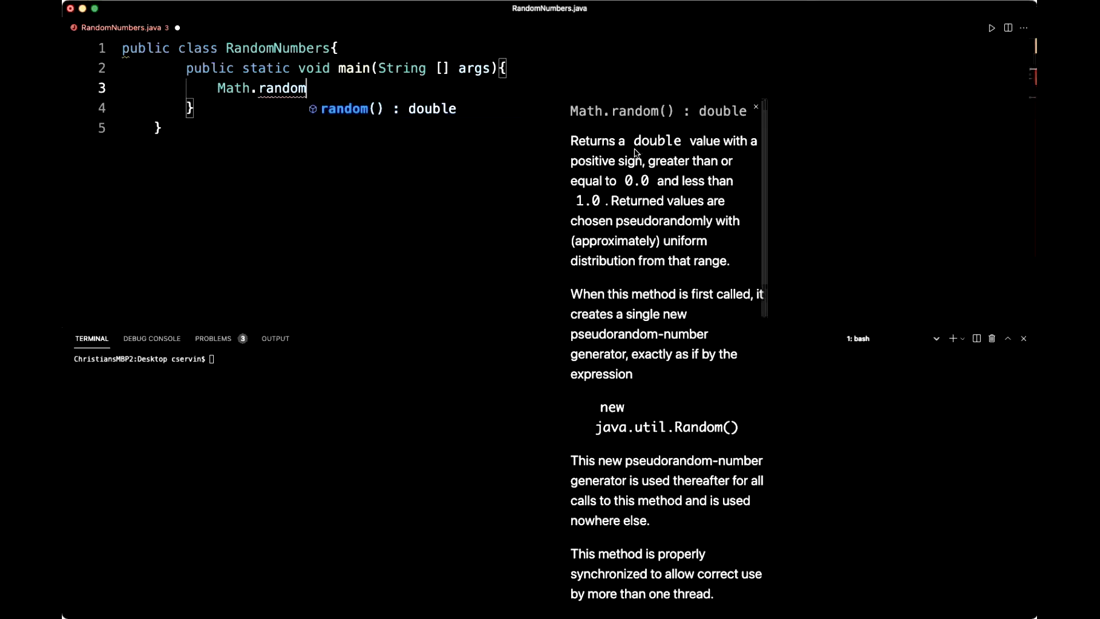
pyautogui.moveTo(684, 137)
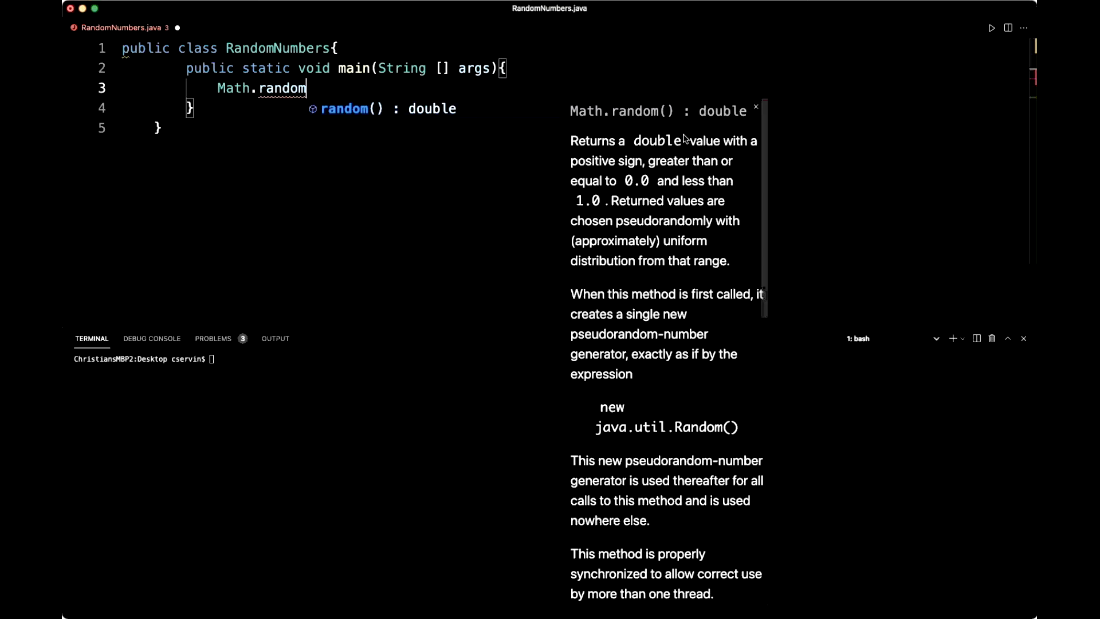
pyautogui.moveTo(612, 201)
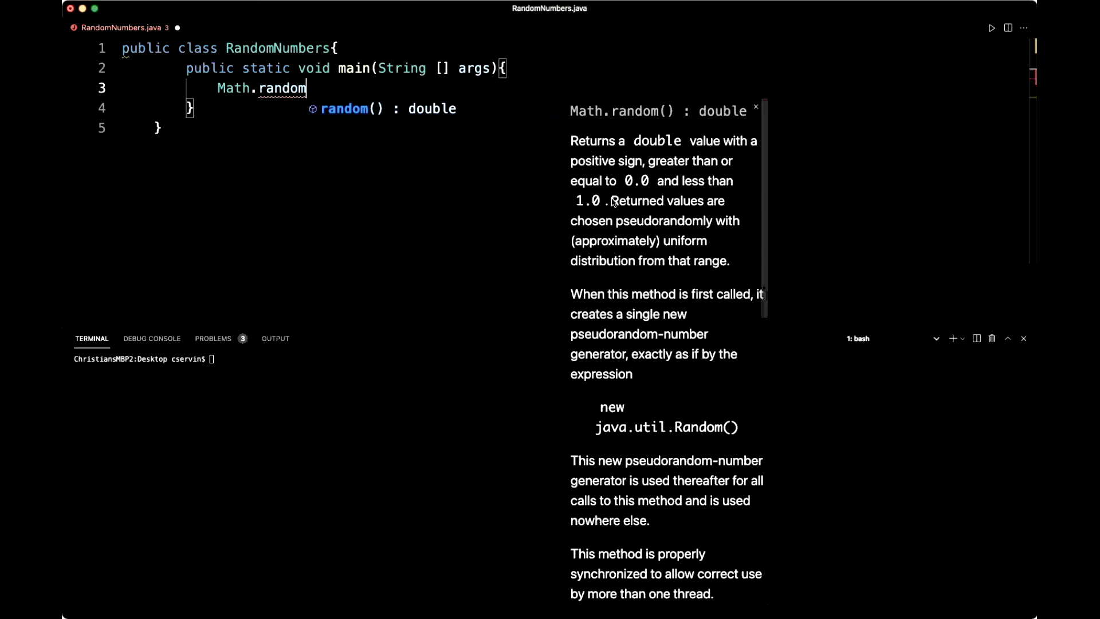
pyautogui.moveTo(606, 217)
pyautogui.write('(')
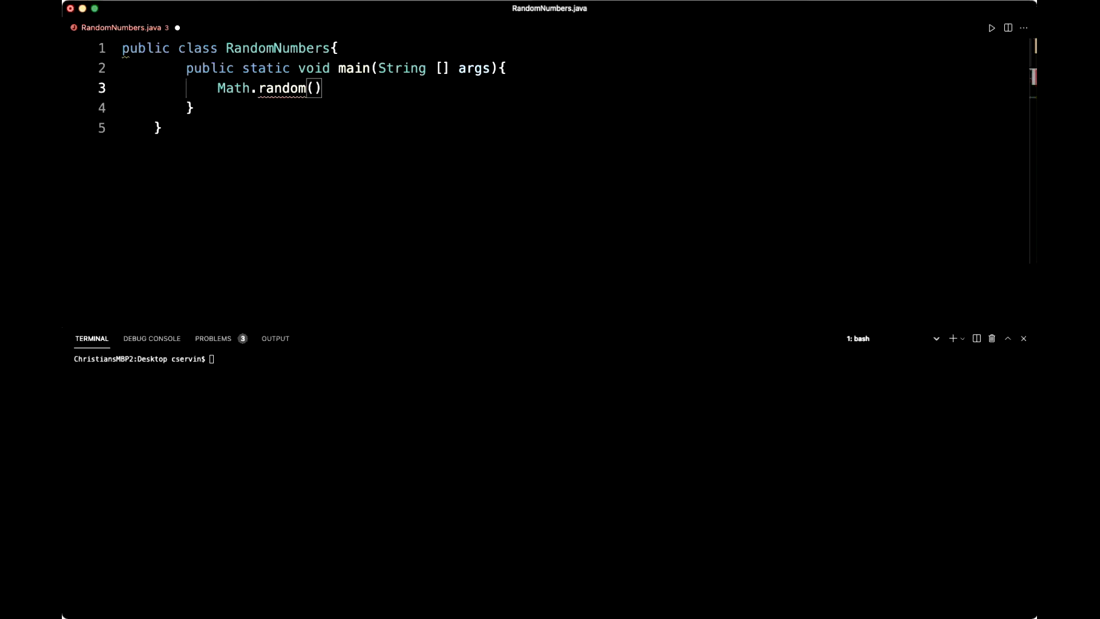
# - Assign the Math.random() result to a double variable r
pyautogui.write(';')
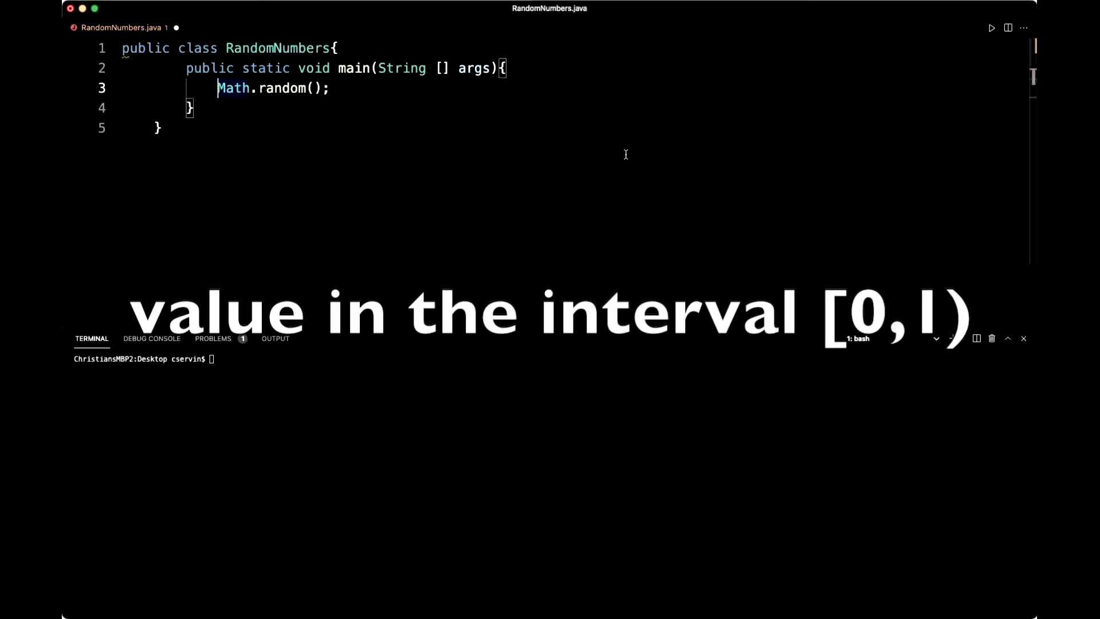
pyautogui.write('double')
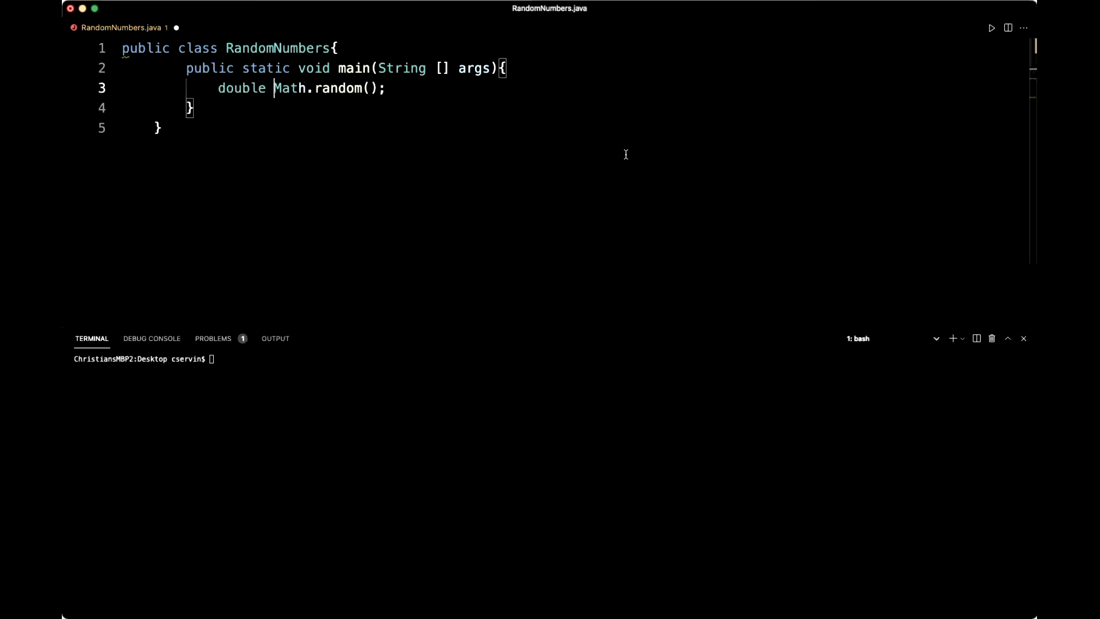
pyautogui.write('r =')
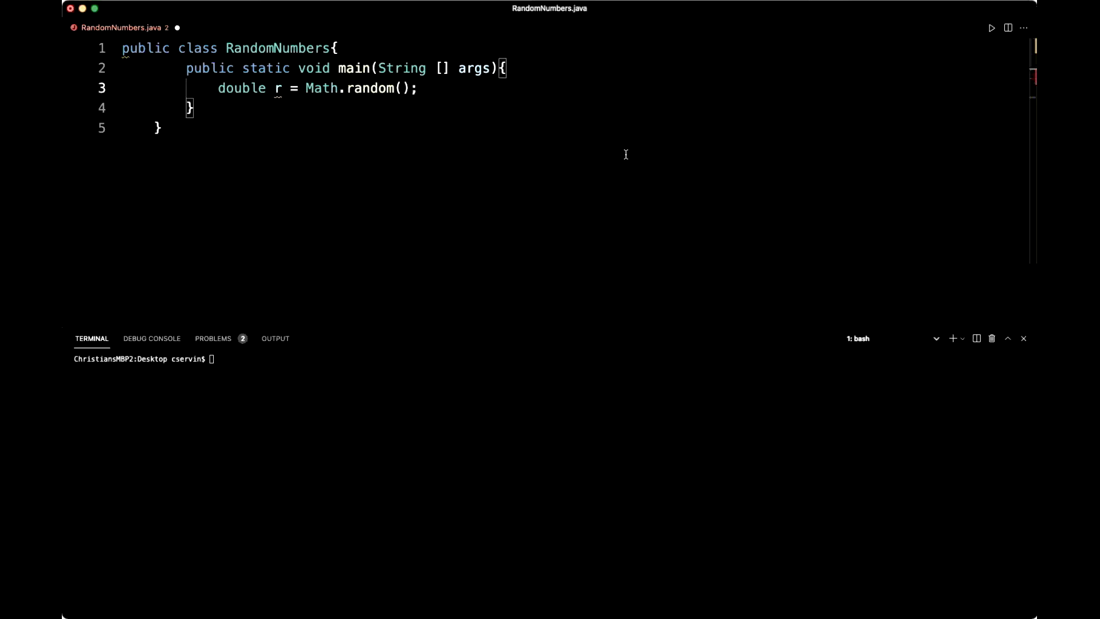
pyautogui.press('Enter')
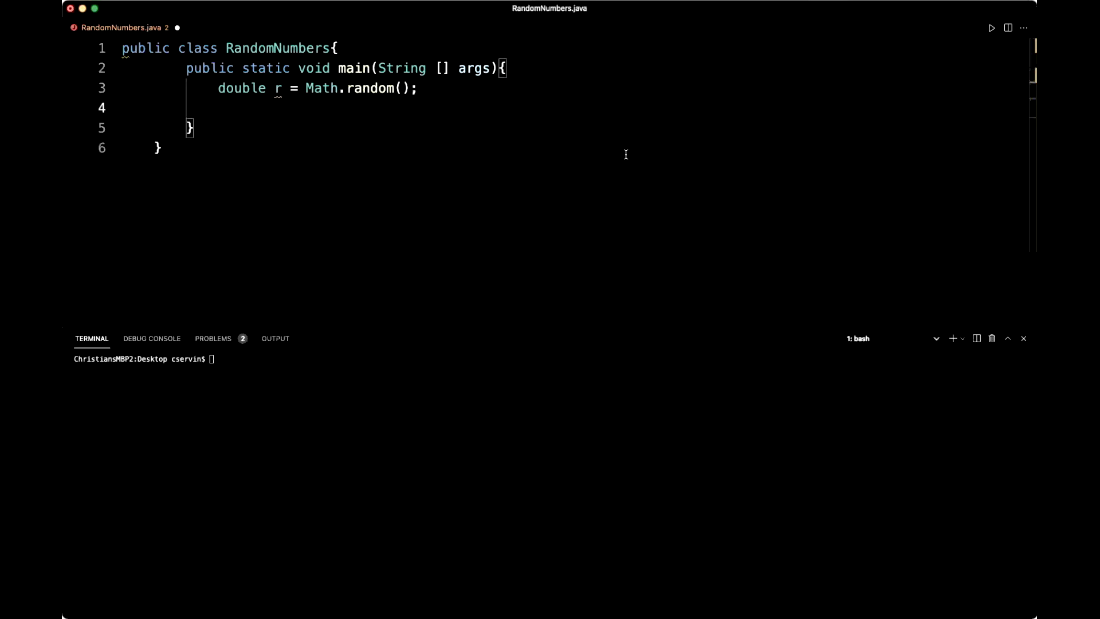
# - Add a System.out.println(r) line via the sysout snippet and start typing javac
pyautogui.write('sysout')
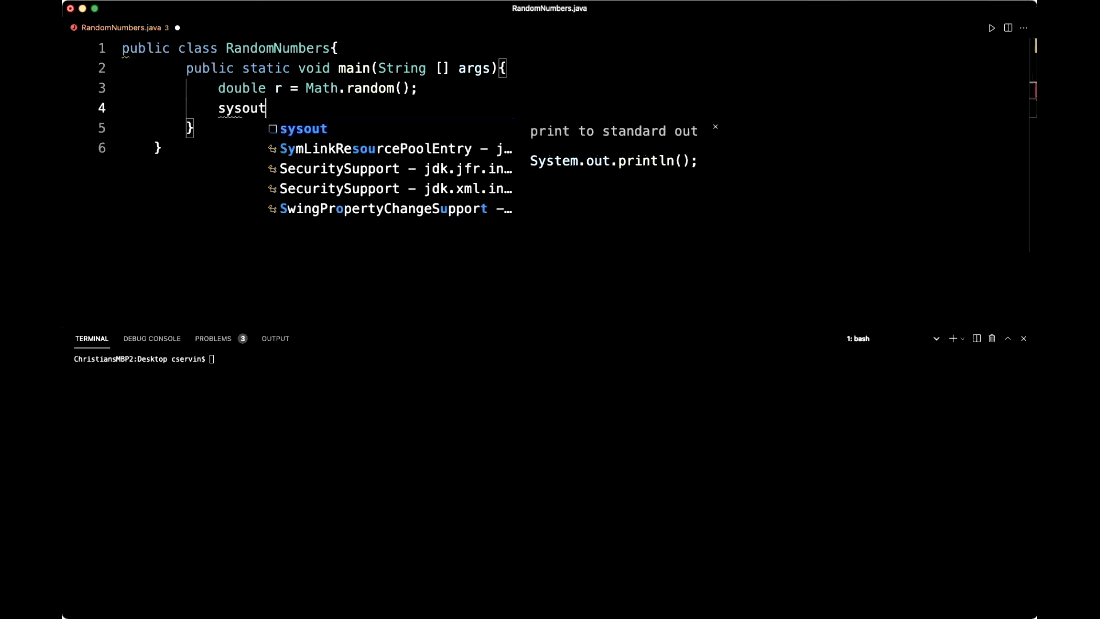
pyautogui.press('Tab')
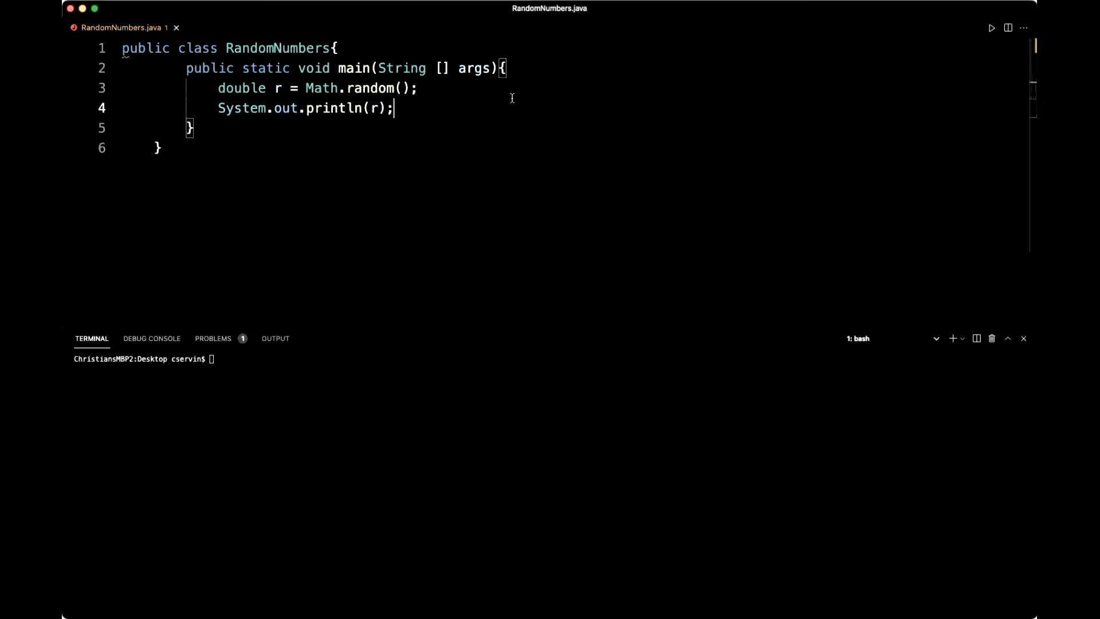
pyautogui.write('javac')
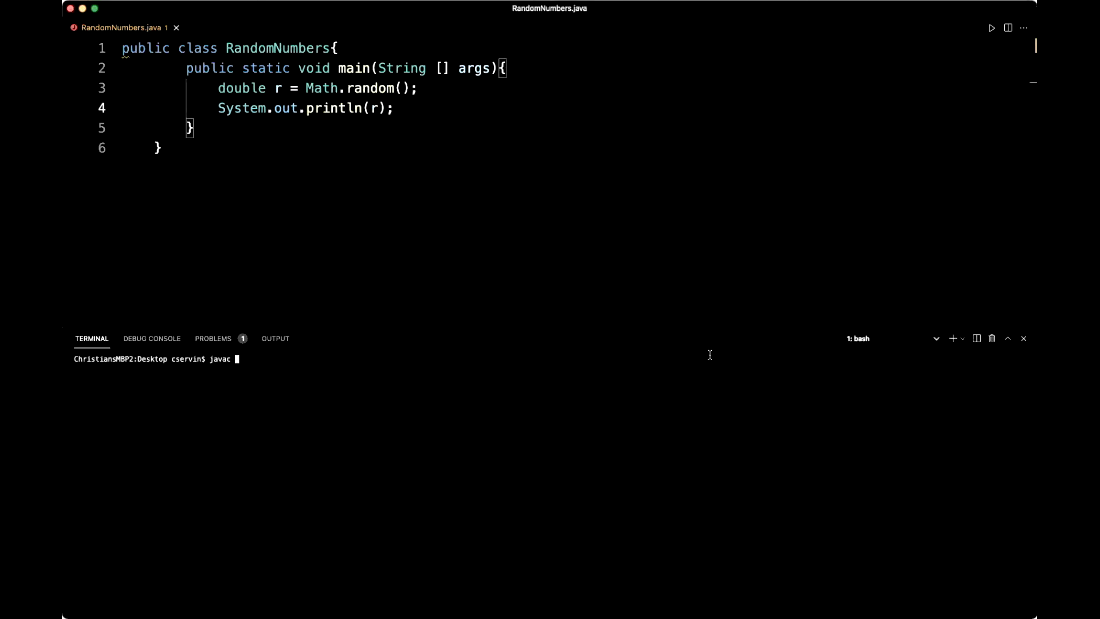
# - Compile RandomNumbers.java and run java RandomNumbers, printing 0.7566917112654833
pyautogui.write('RandomNumbers.java')
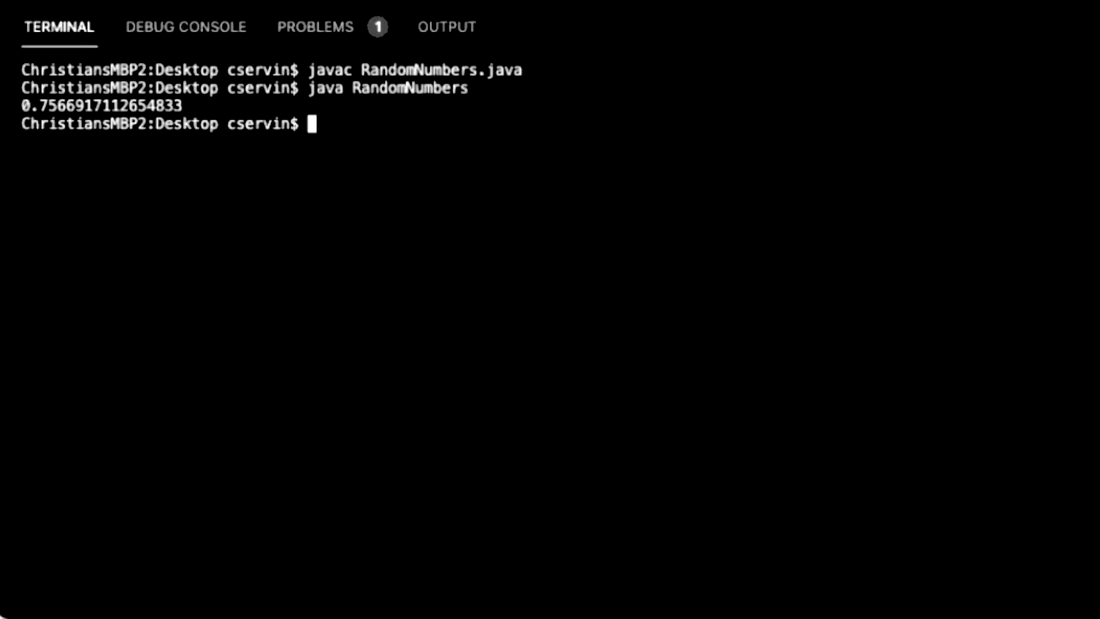
pyautogui.write('java RandomNumbers')
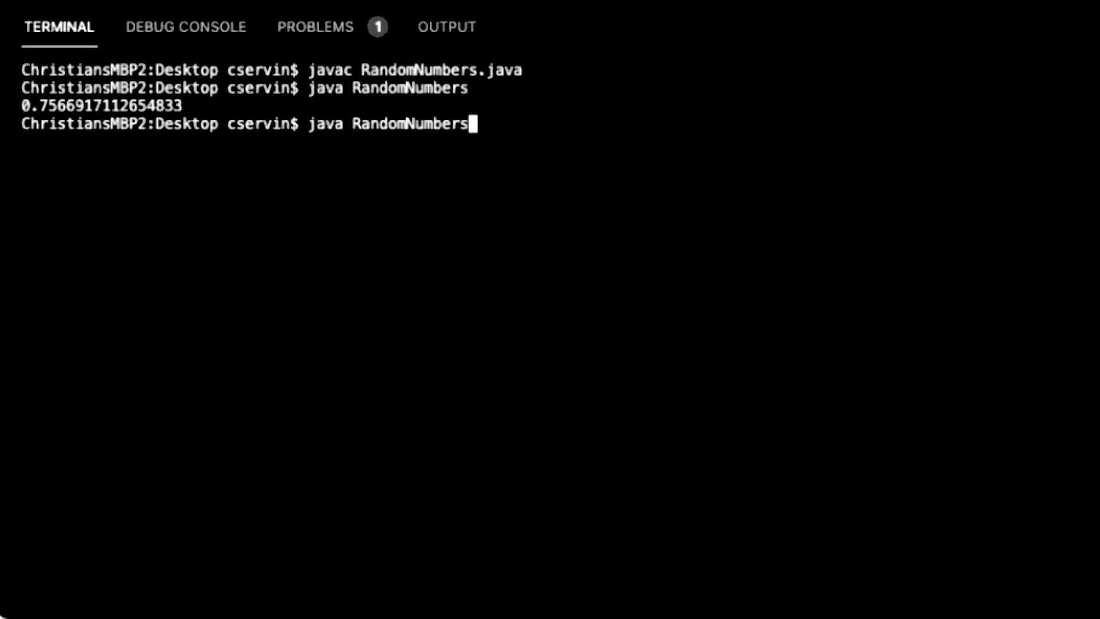
pyautogui.press('Enter')
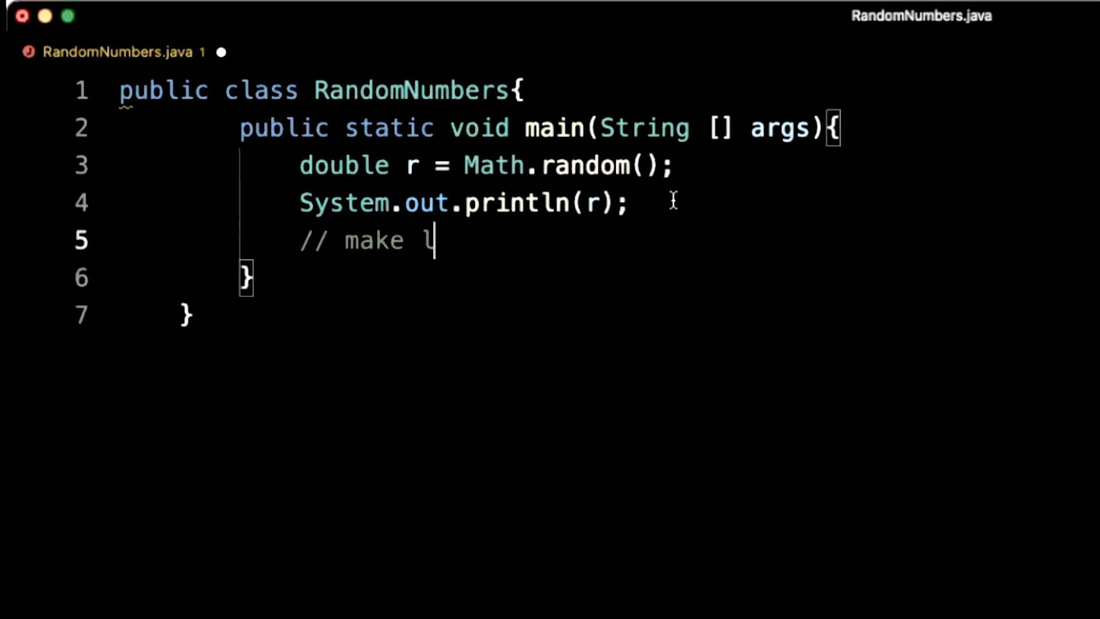
# - Write the '// make larger the random value [0,10]' comment and 'double r2 = r * 10;'
pyautogui.write('arger the rad')
pyautogui.write('double r2 = r')
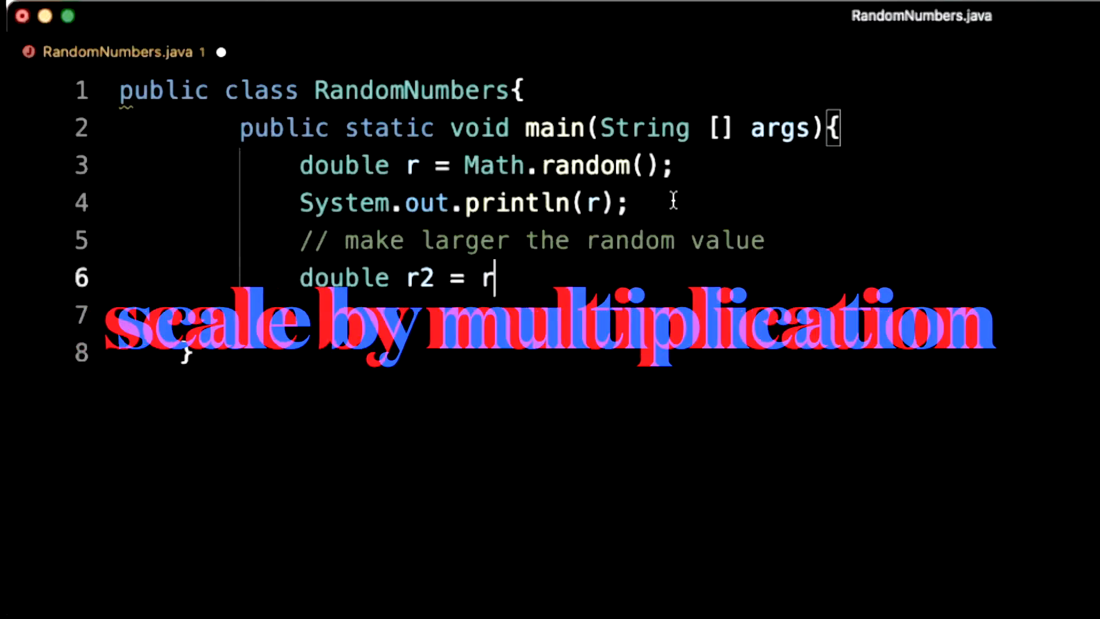
pyautogui.write('*')
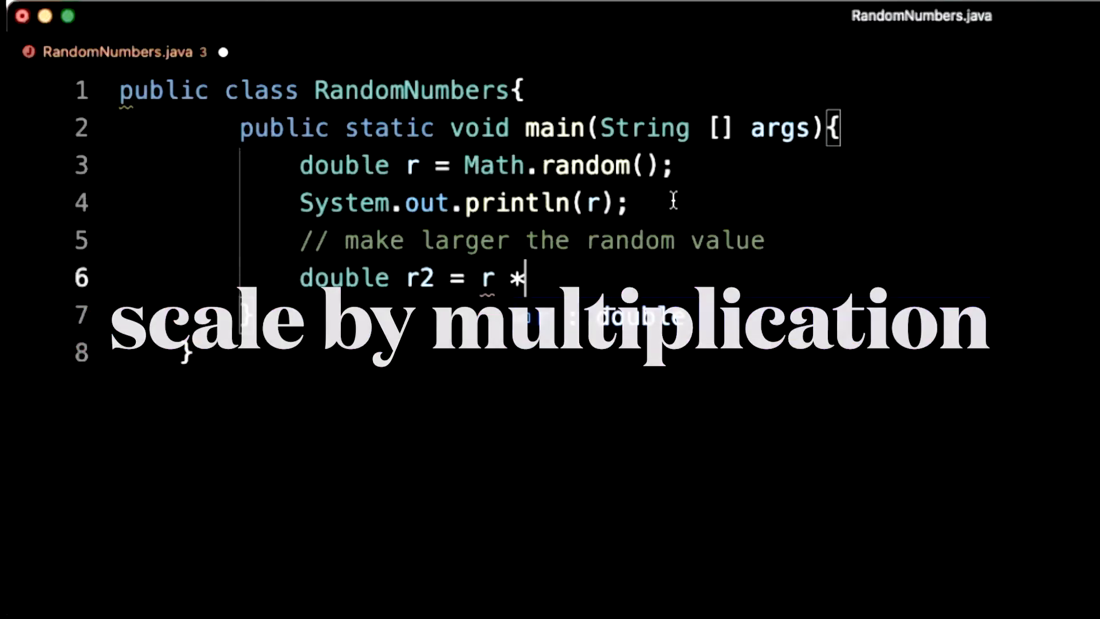
pyautogui.write('10;')
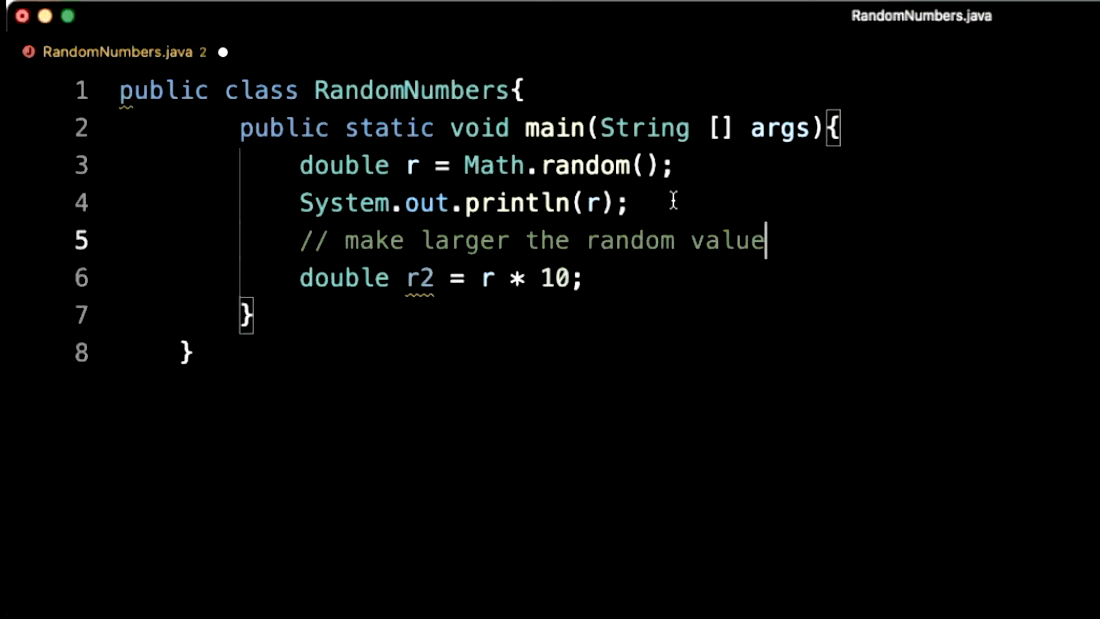
pyautogui.write('[0,]')
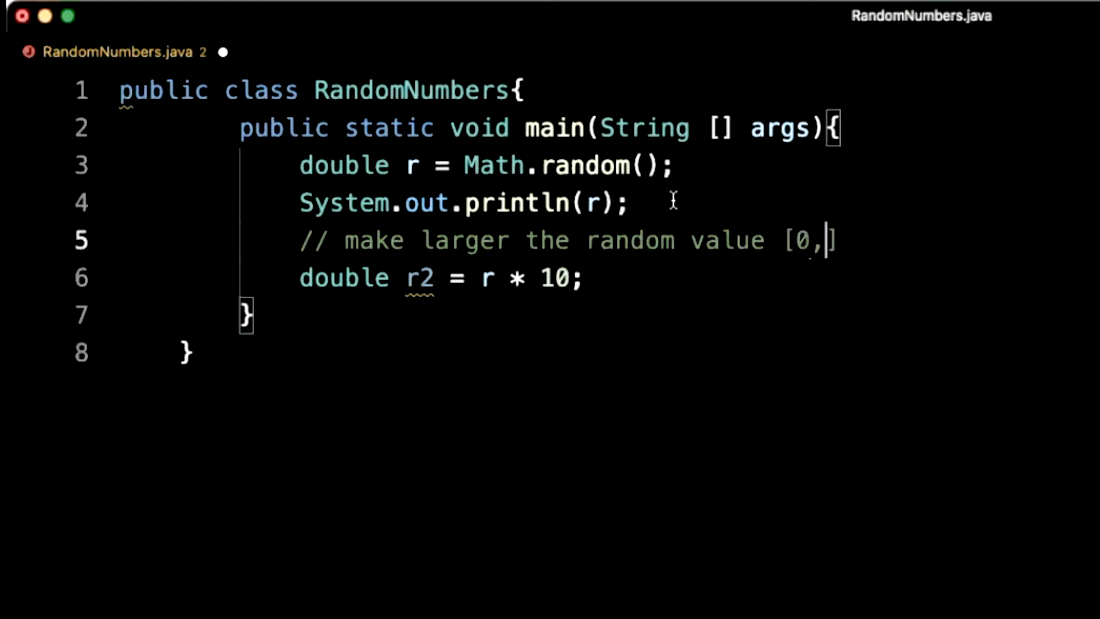
pyautogui.doubleClick(556, 277)
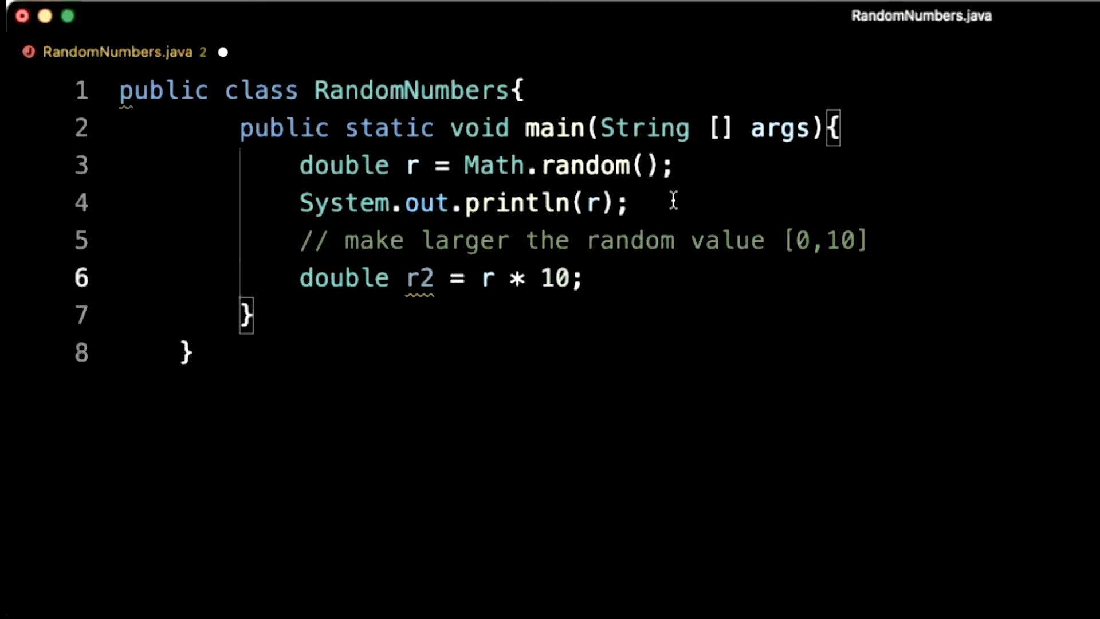
pyautogui.write('sys')
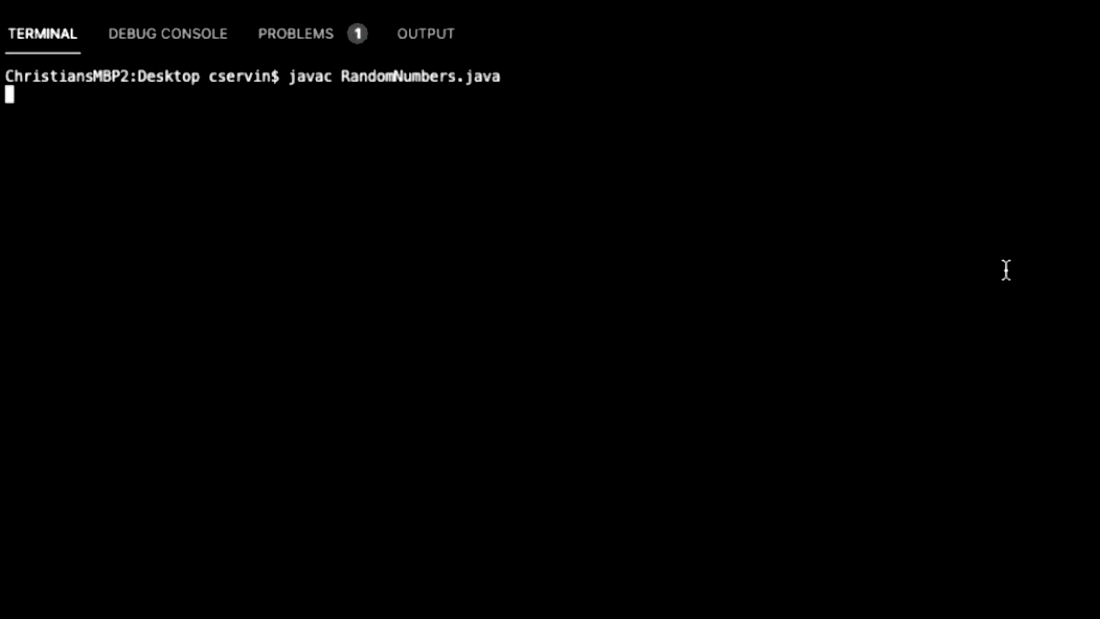
# - Run java RandomNumbers, printing 0.048249750267713165 and 0.48249750267713165
pyautogui.write('java RandomNumbers')
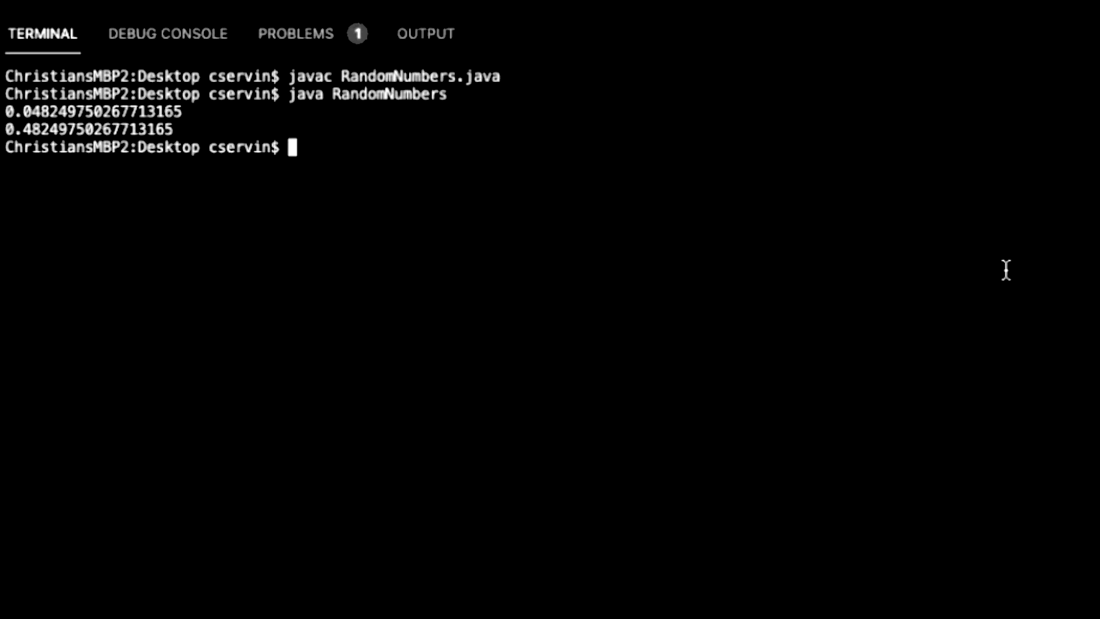
pyautogui.press('Enter')
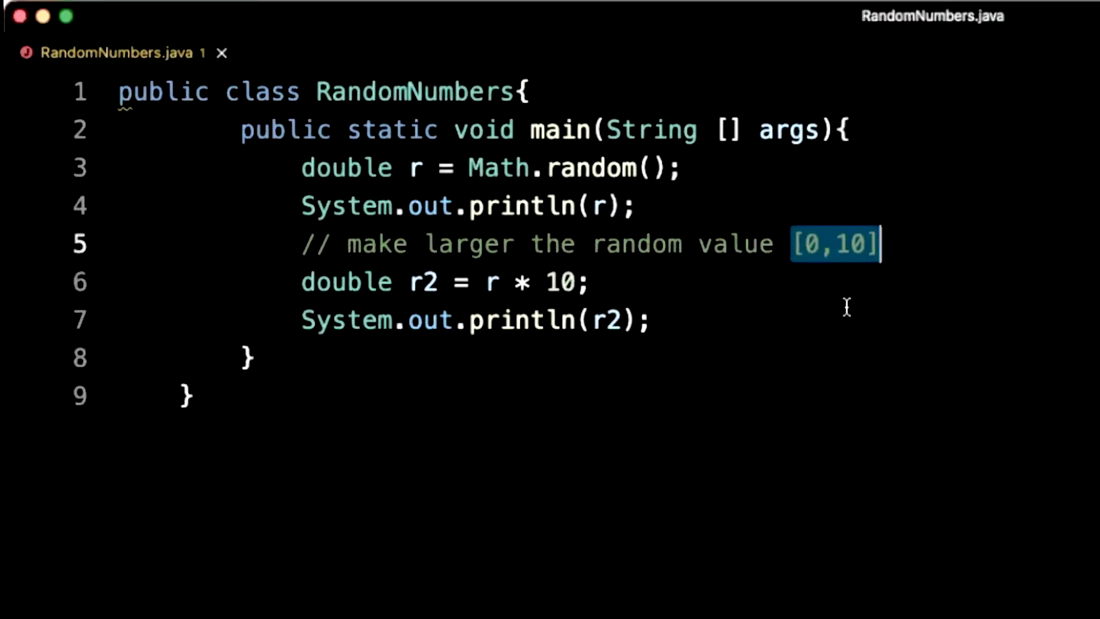
pyautogui.moveTo(748, 250)
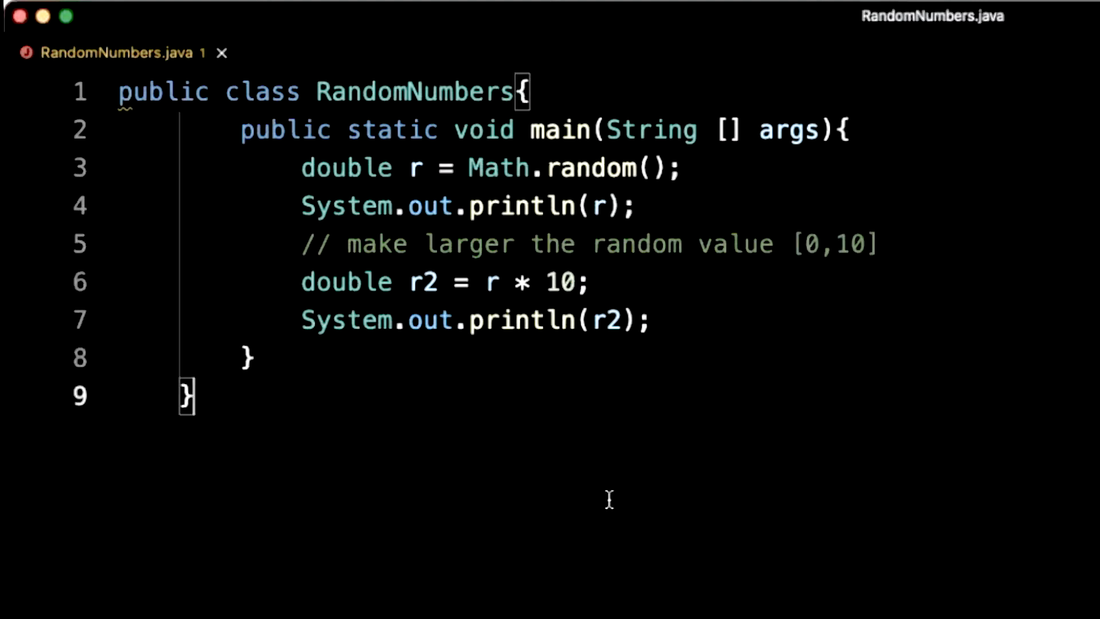
pyautogui.moveTo(329, 281)
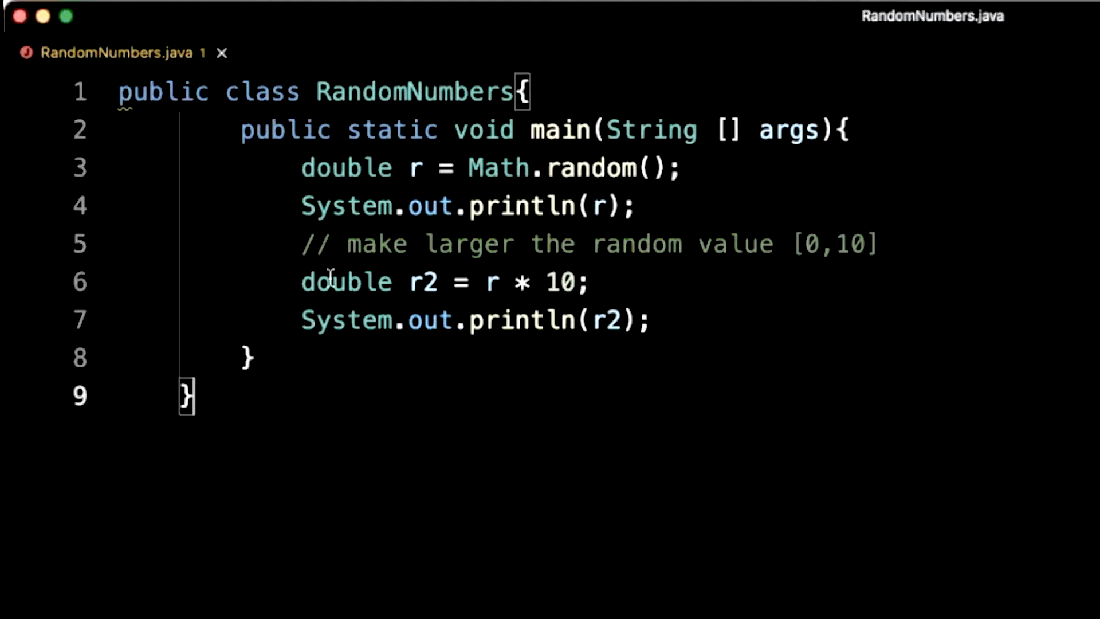
pyautogui.doubleClick(345, 282)
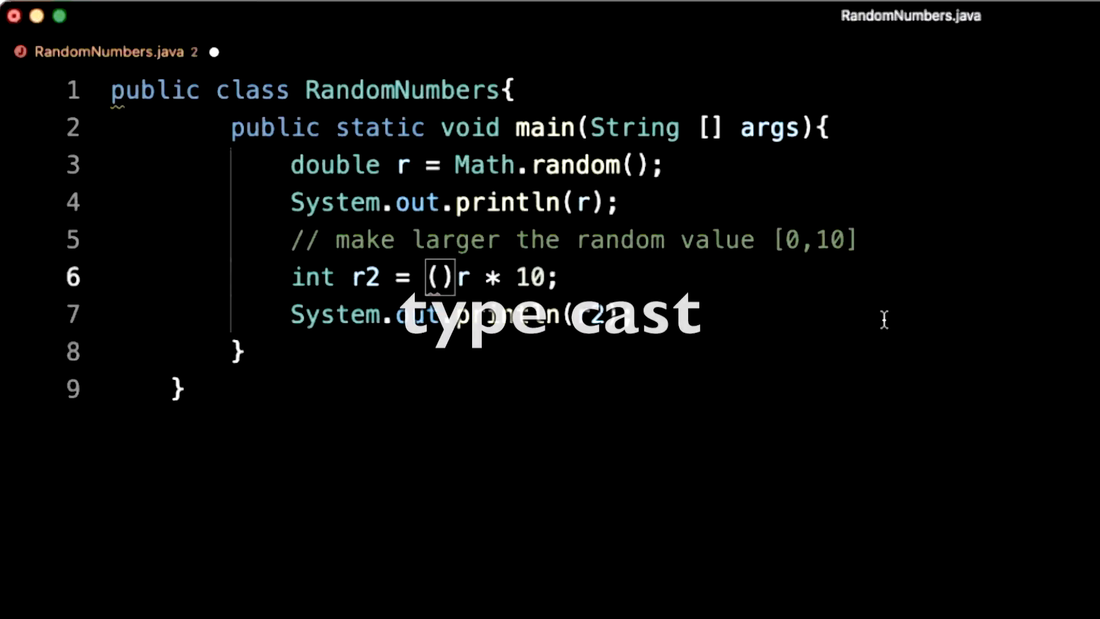
# - Change r2's type from double to int on line 6
pyautogui.write('int')
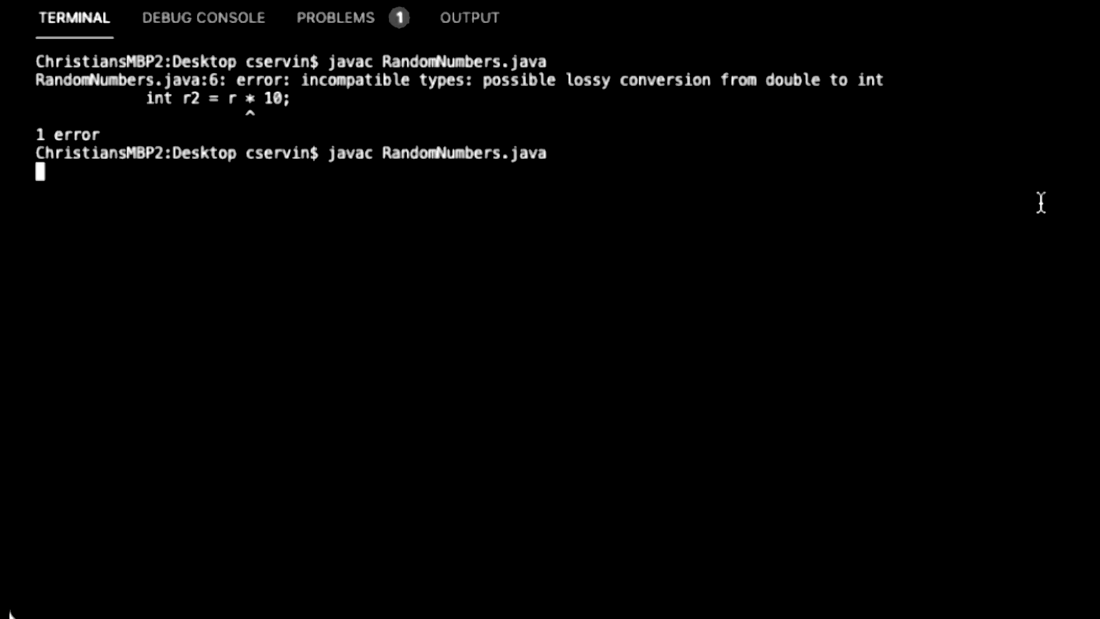
# - Rerun java RandomNumbers repeatedly, getting whole numbers such as 3, 6 and 8
pyautogui.write('java RandomNumbers')
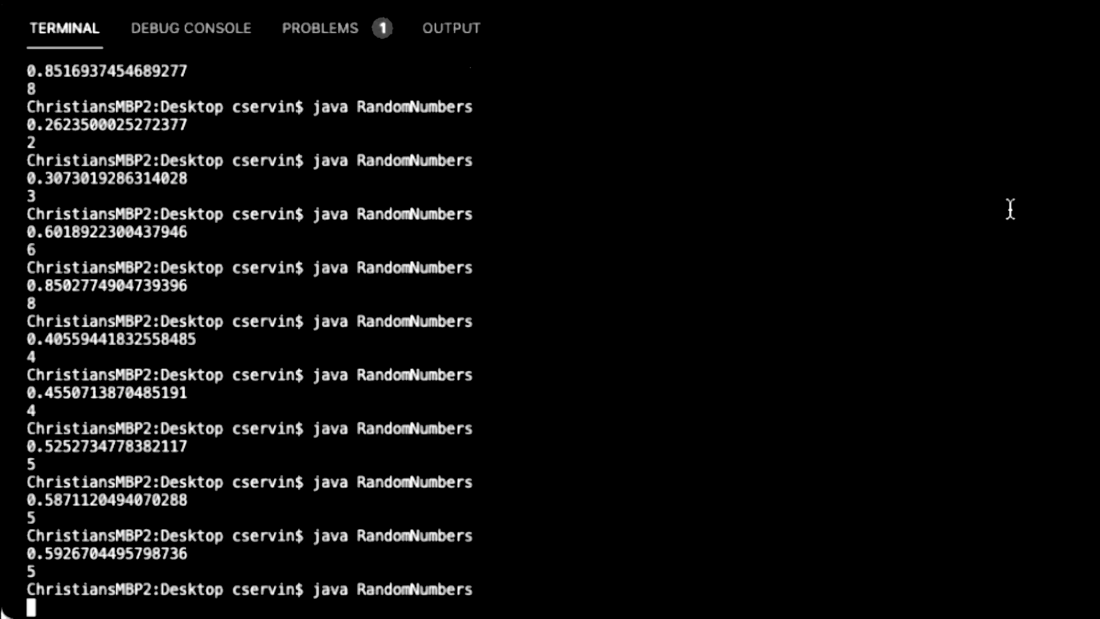
pyautogui.press('Enter')
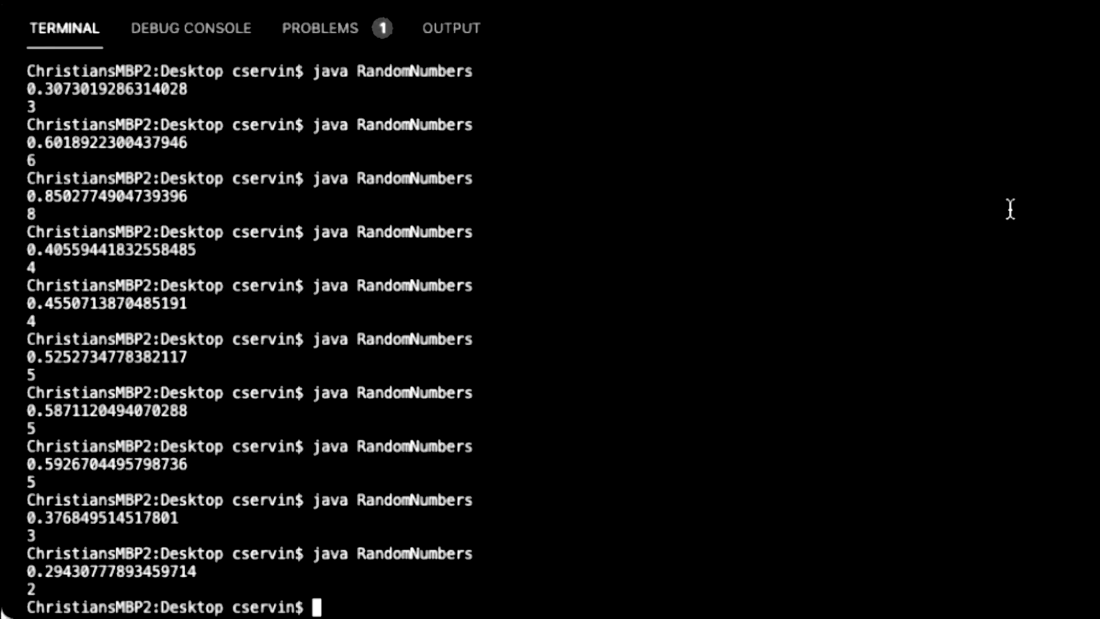
pyautogui.press('Enter')
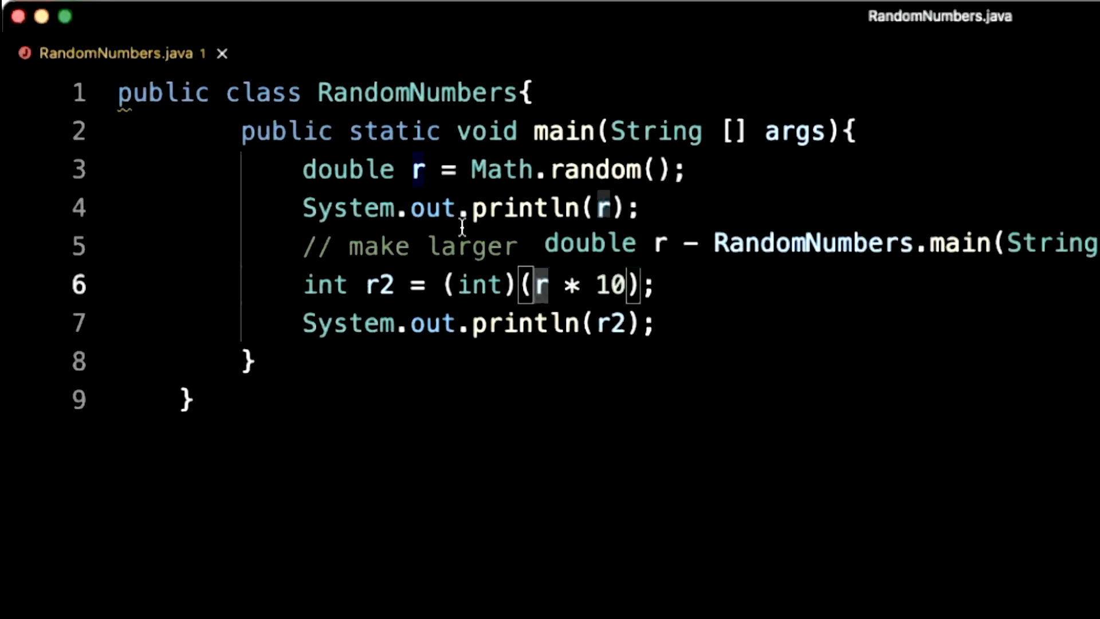
# - Extend the comment with 'the random value [0,10]' and change the r2 multiplier to 11
pyautogui.write('the random value [0,10]')
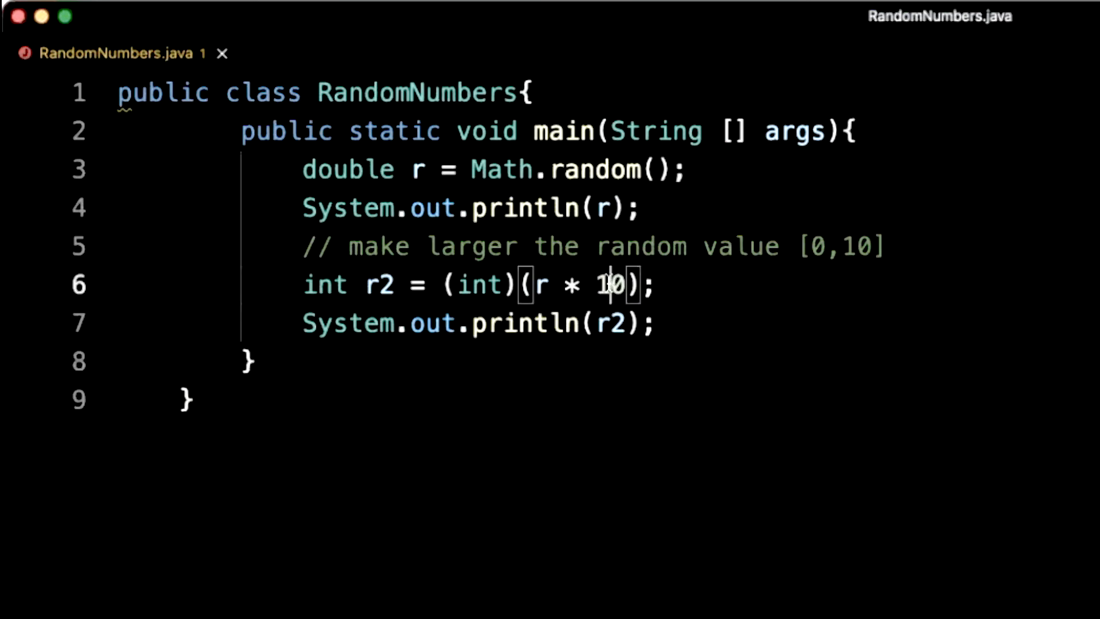
pyautogui.doubleClick(606, 284)
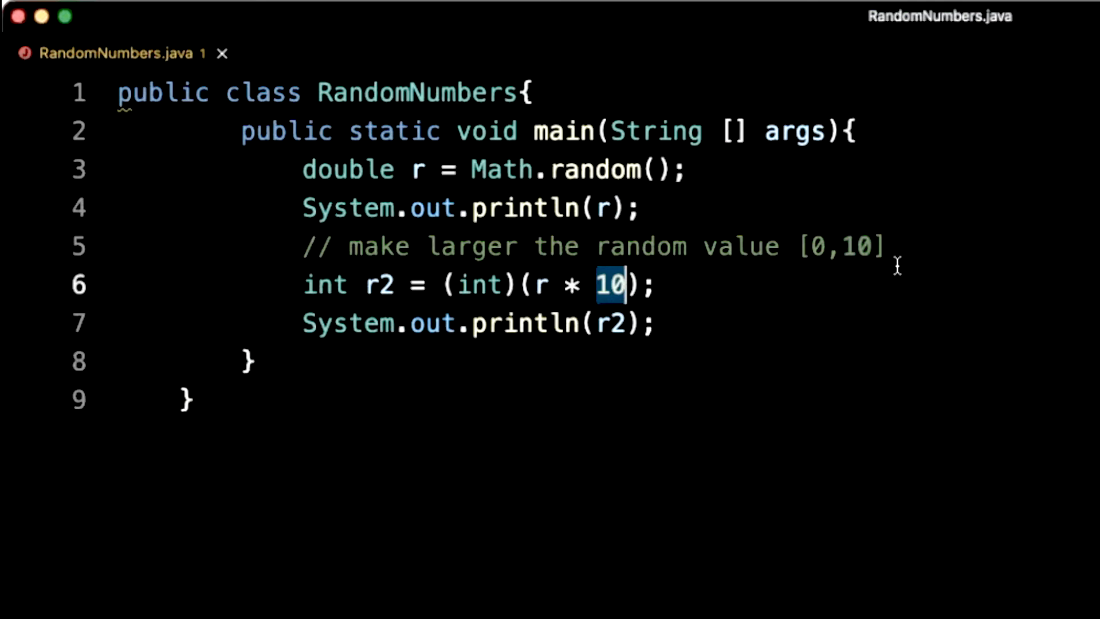
pyautogui.write('11')
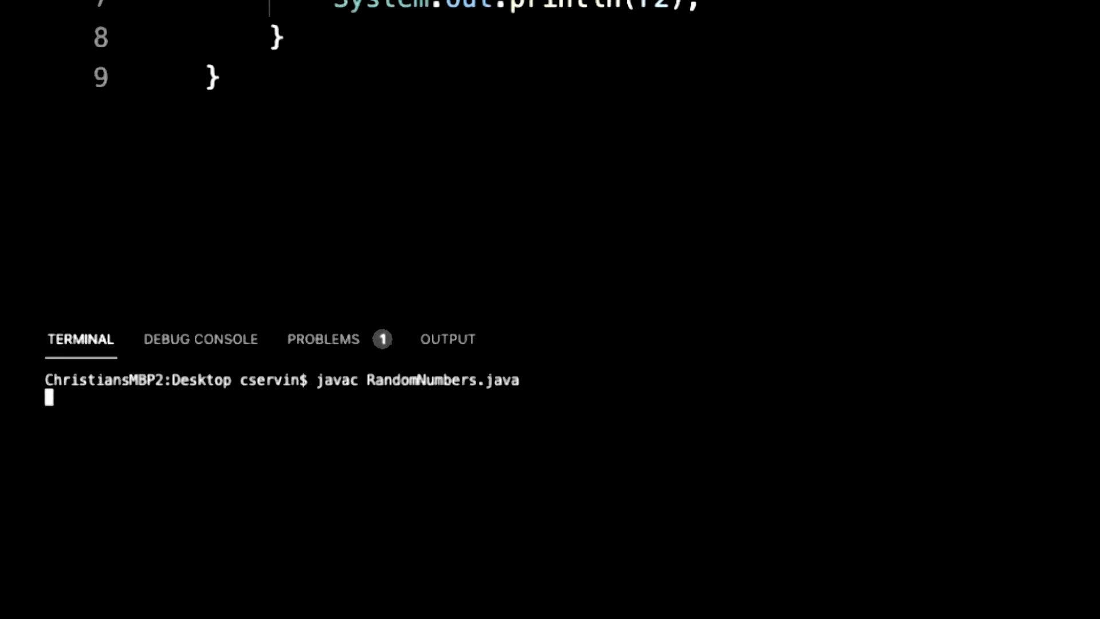
# - Run java RandomNumbers twice after recompiling, printing 6 both times
pyautogui.write('java RandomNumbers')
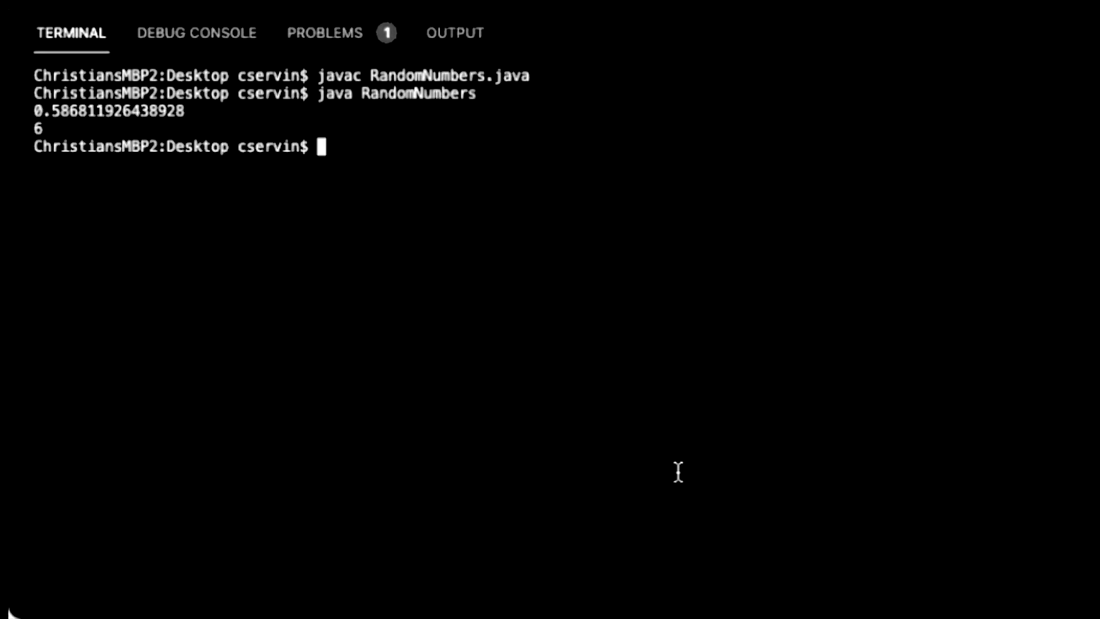
pyautogui.write('java RandomNumbers')
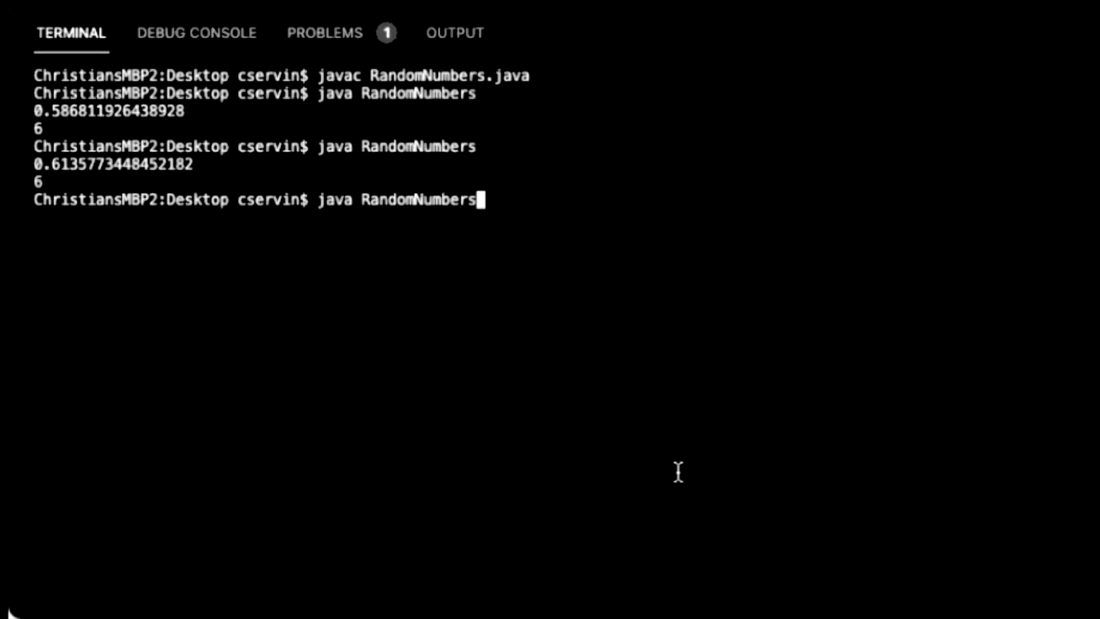
pyautogui.press('Enter')
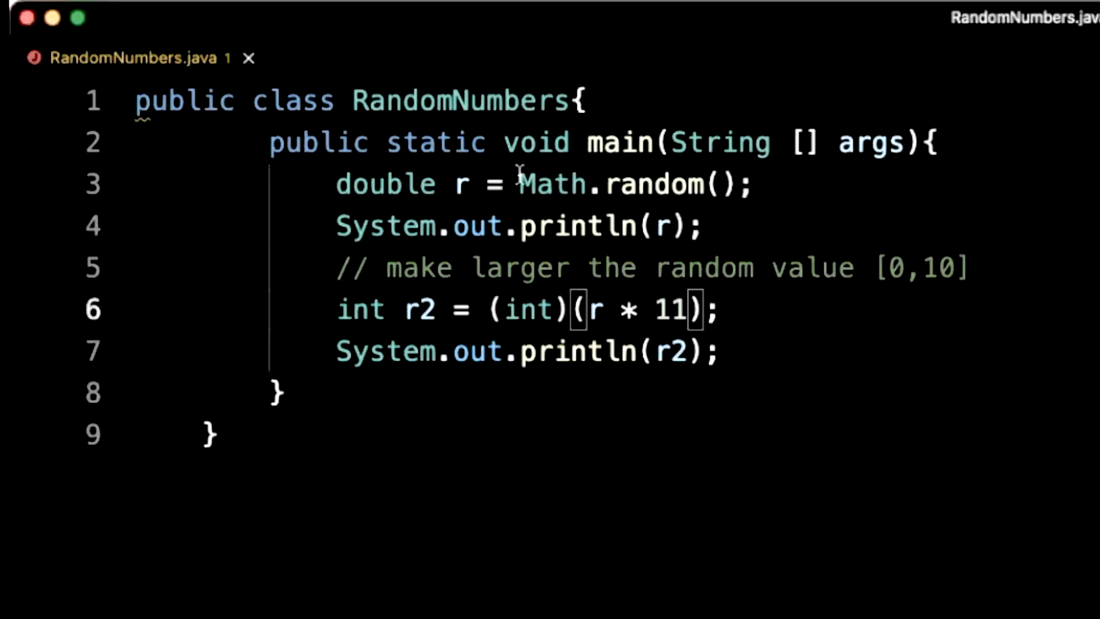
pyautogui.moveTo(520, 184); pyautogui.dragTo(751, 183)
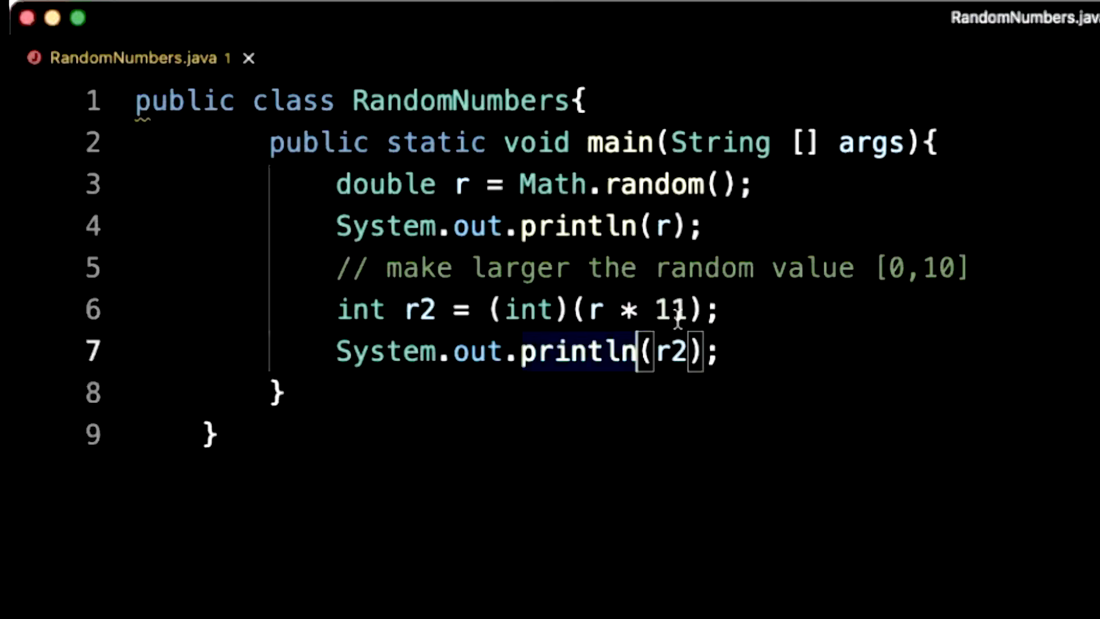
pyautogui.doubleClick(527, 310)
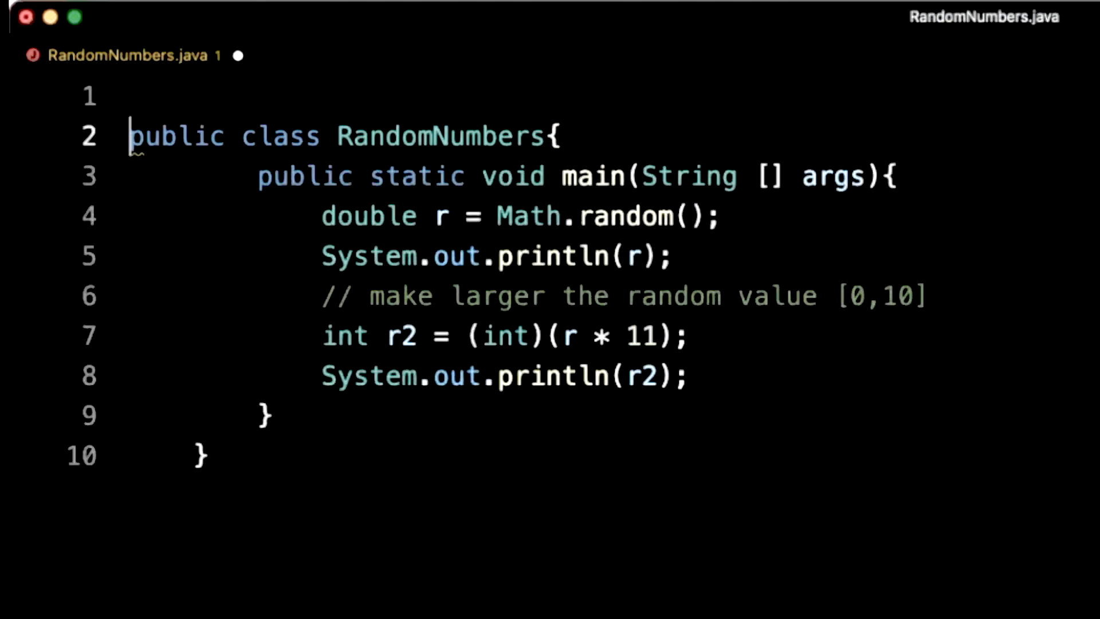
# - Add 'import java.util.Random;' and declare 'Random rand = new Random();' at the top of main
pyautogui.write('import java.util.Random;')
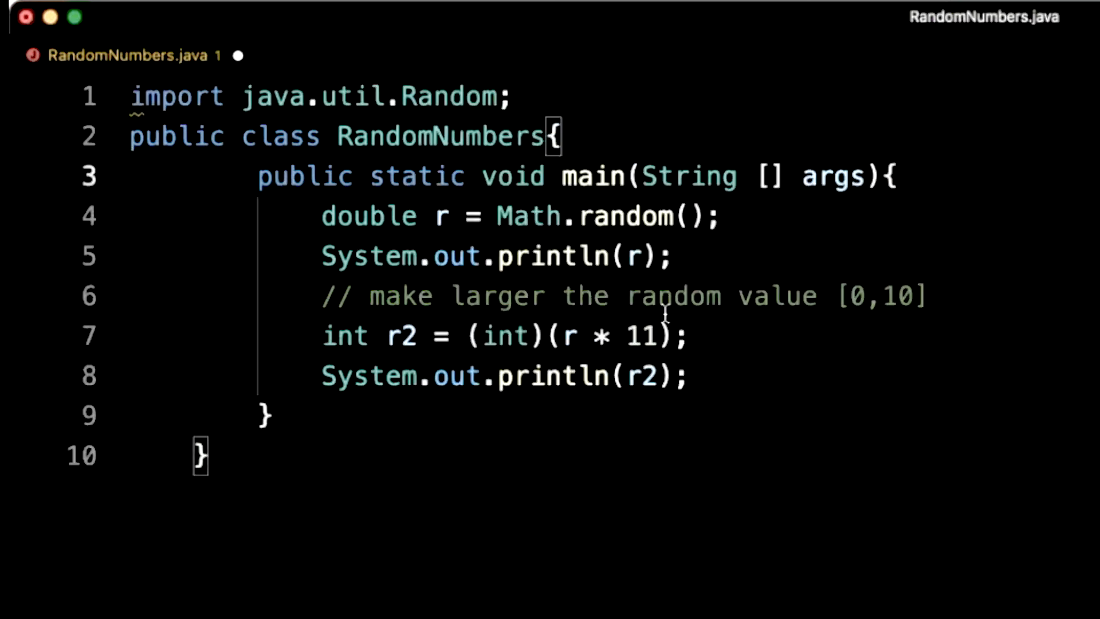
pyautogui.doubleClick(176, 96)
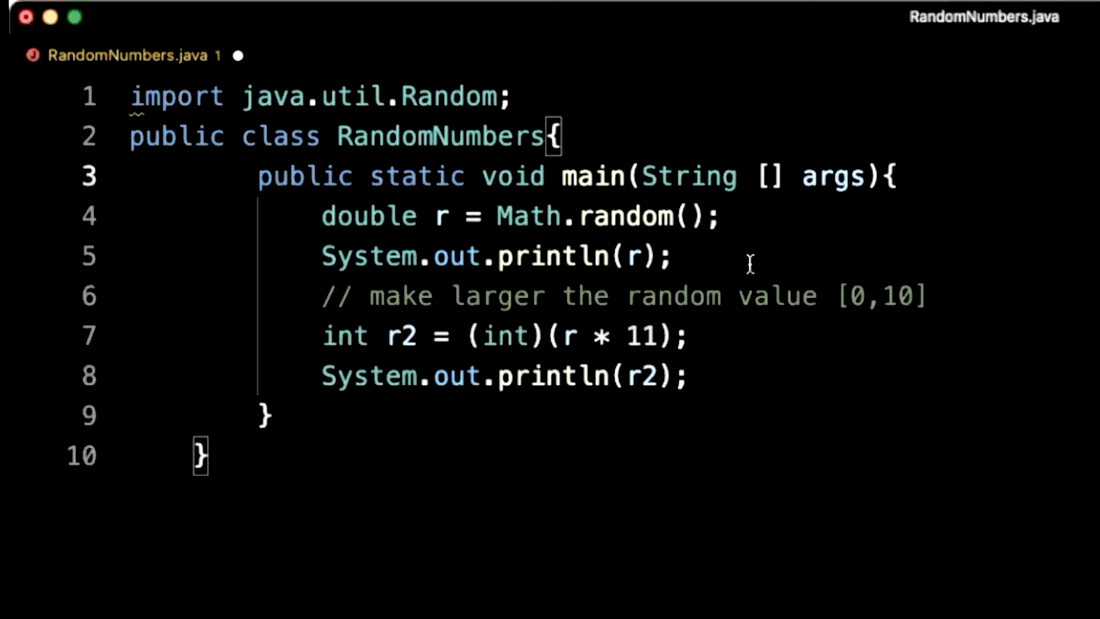
pyautogui.moveTo(728, 316)
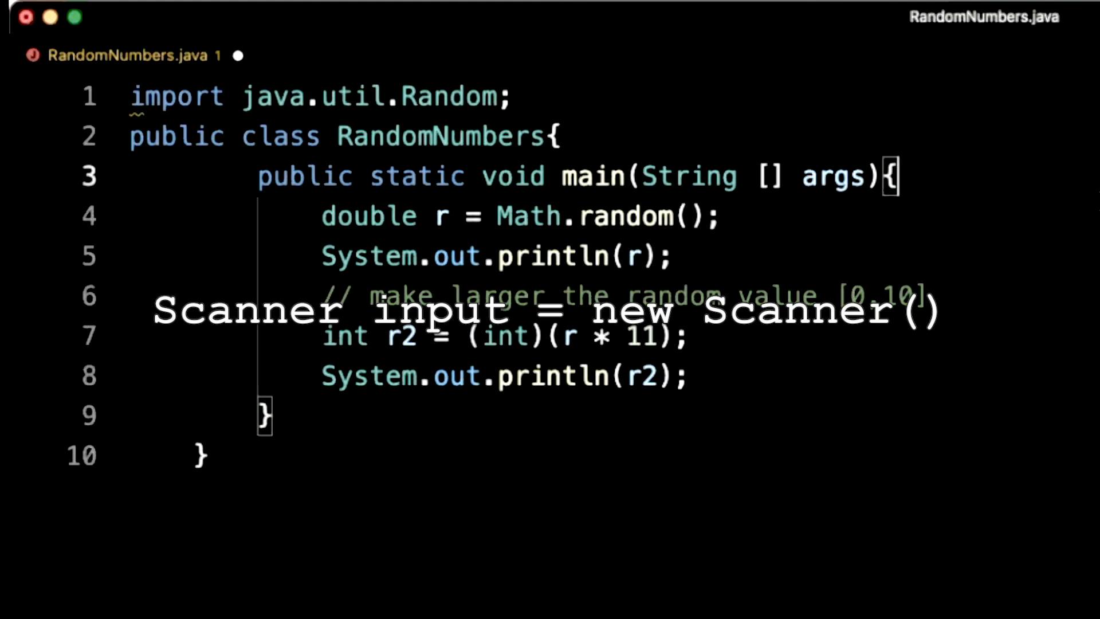
pyautogui.write('Random')
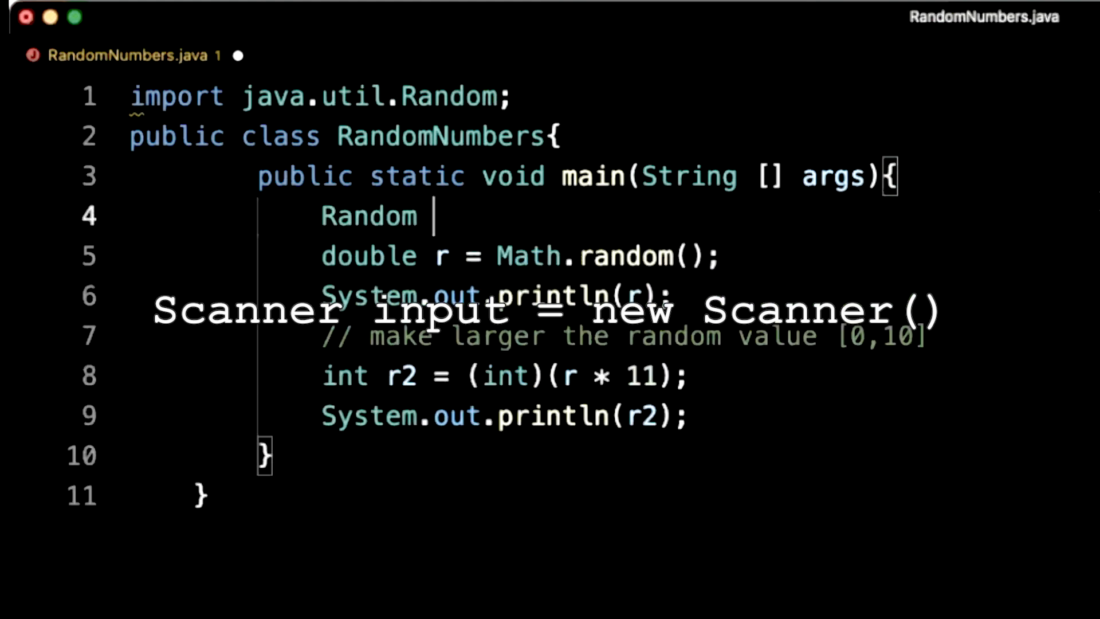
pyautogui.write('rand =')
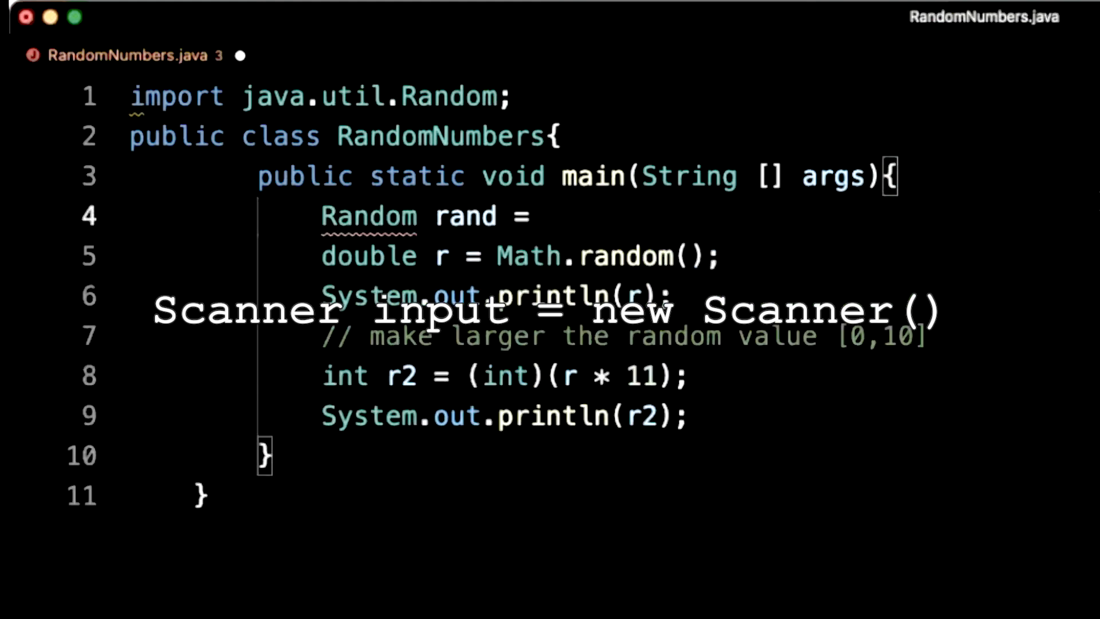
pyautogui.write('new Random();')
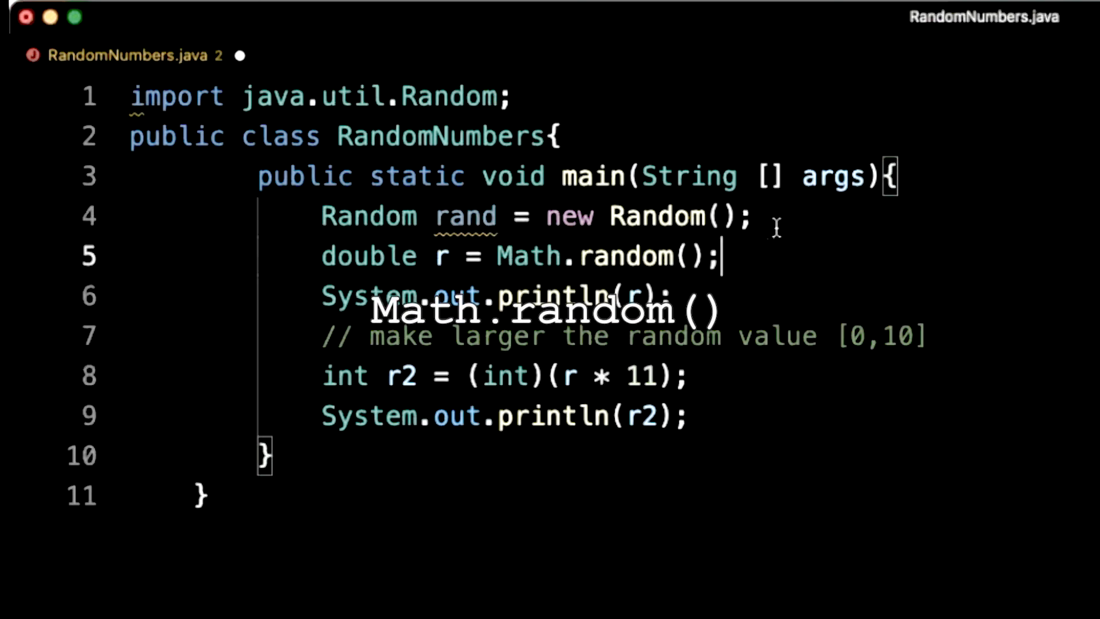
pyautogui.moveTo(525, 263)
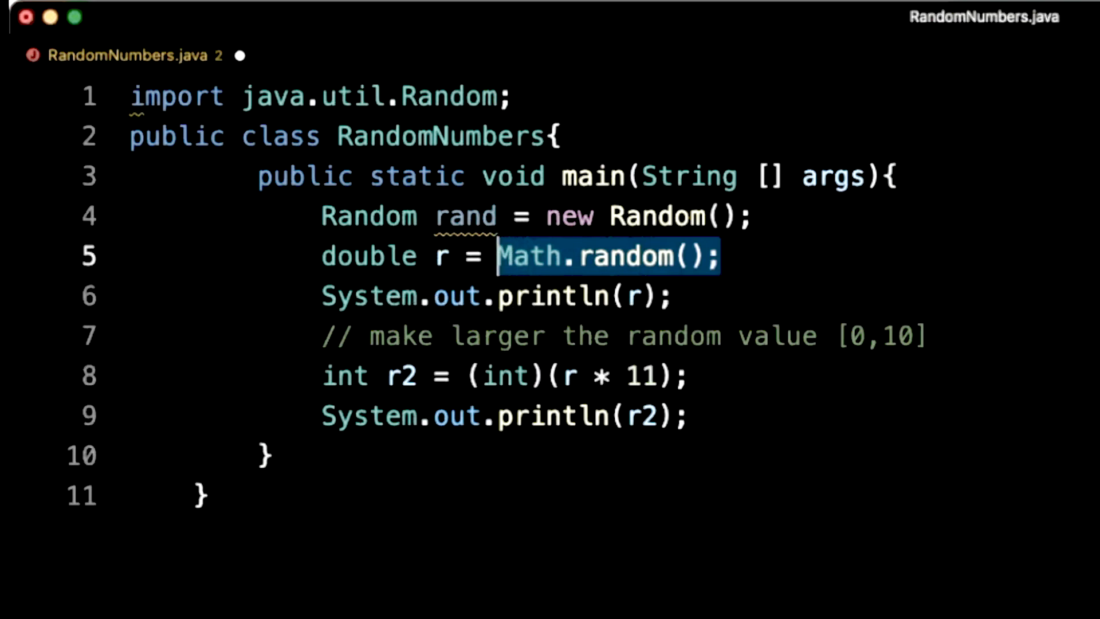
# - Change line 5 to int r = rand.nextInt(11), replacing the Math.random() double
pyautogui.write('rand')
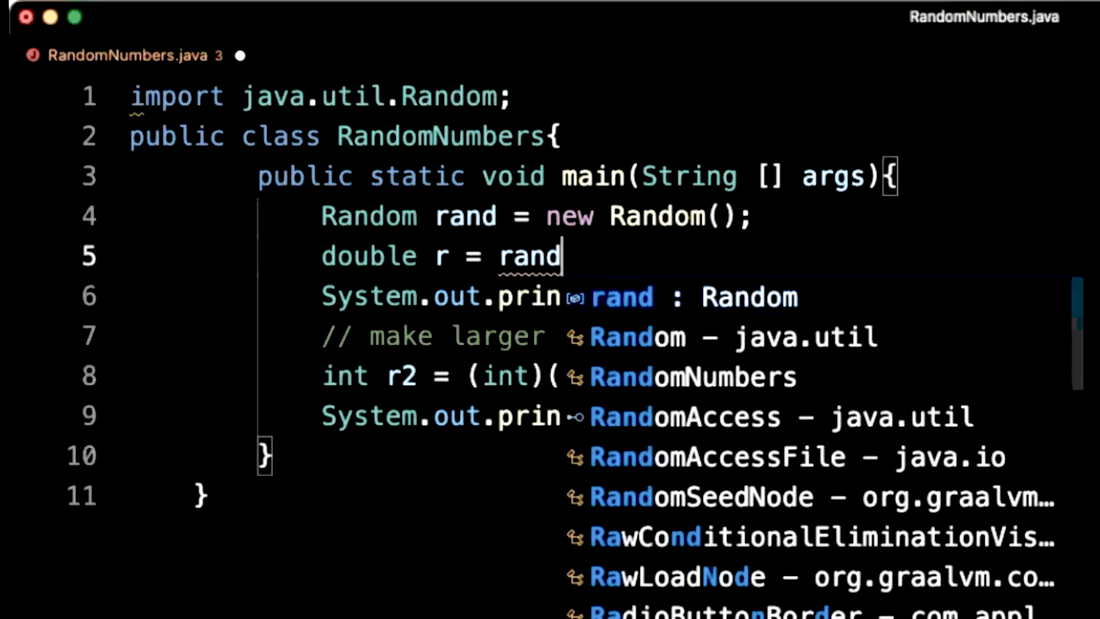
pyautogui.write('.nextInt(11);')
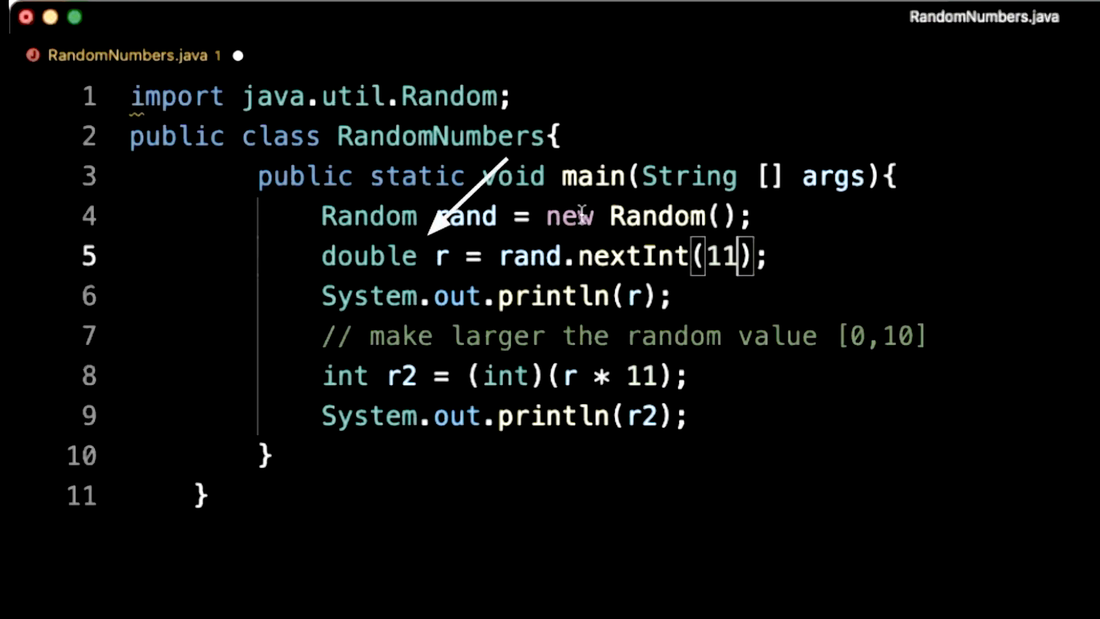
pyautogui.doubleClick(369, 256)
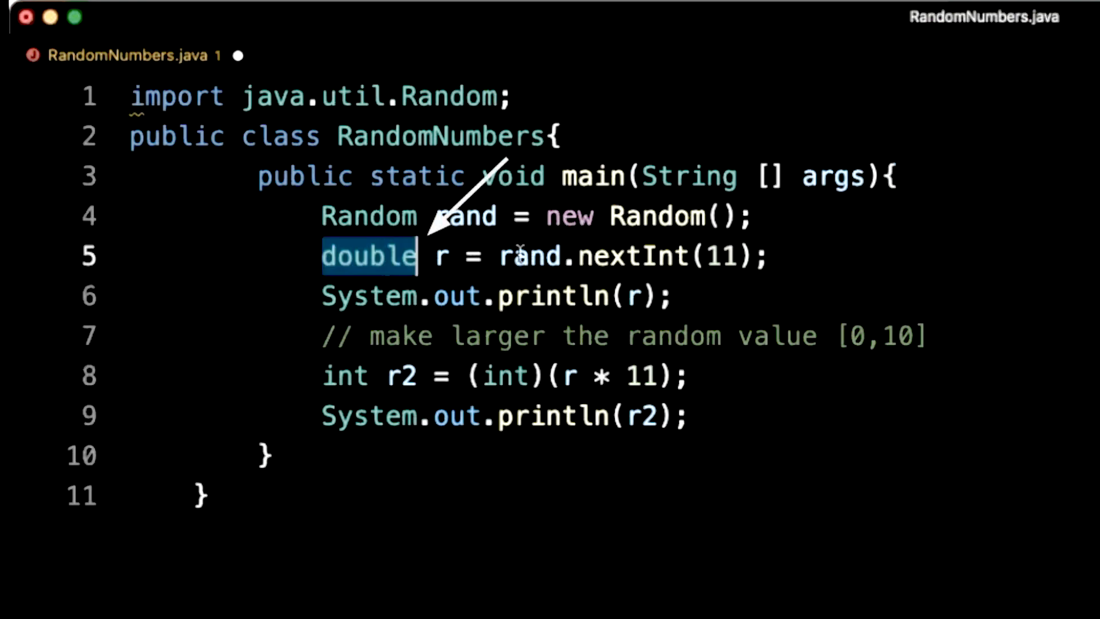
pyautogui.moveTo(646, 270)
pyautogui.write('int')
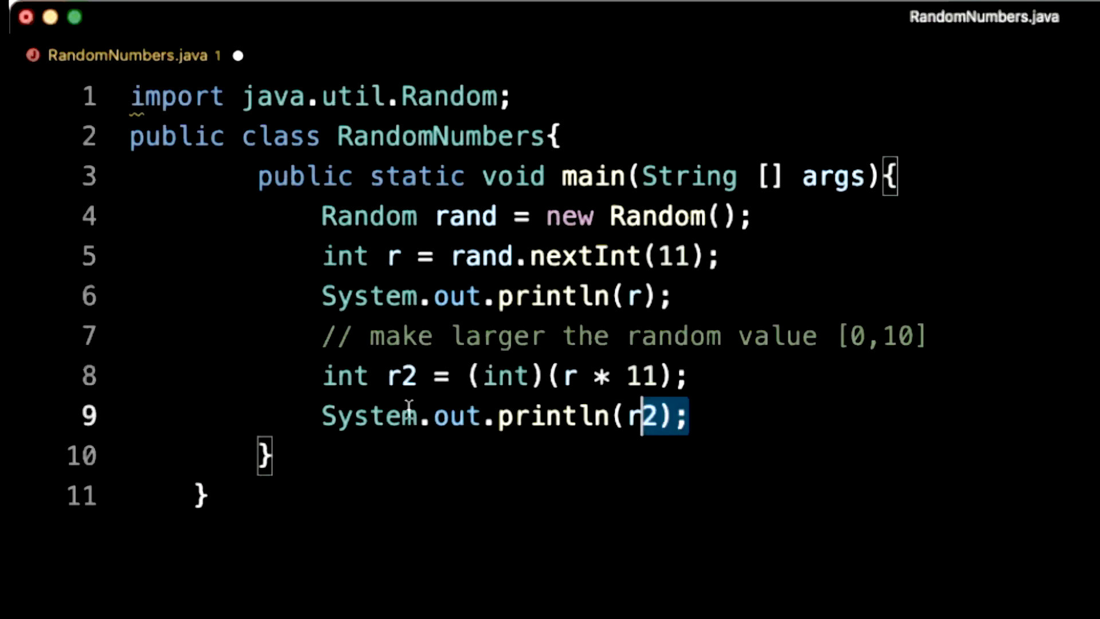
pyautogui.moveTo(646, 415); pyautogui.dragTo(147, 335)
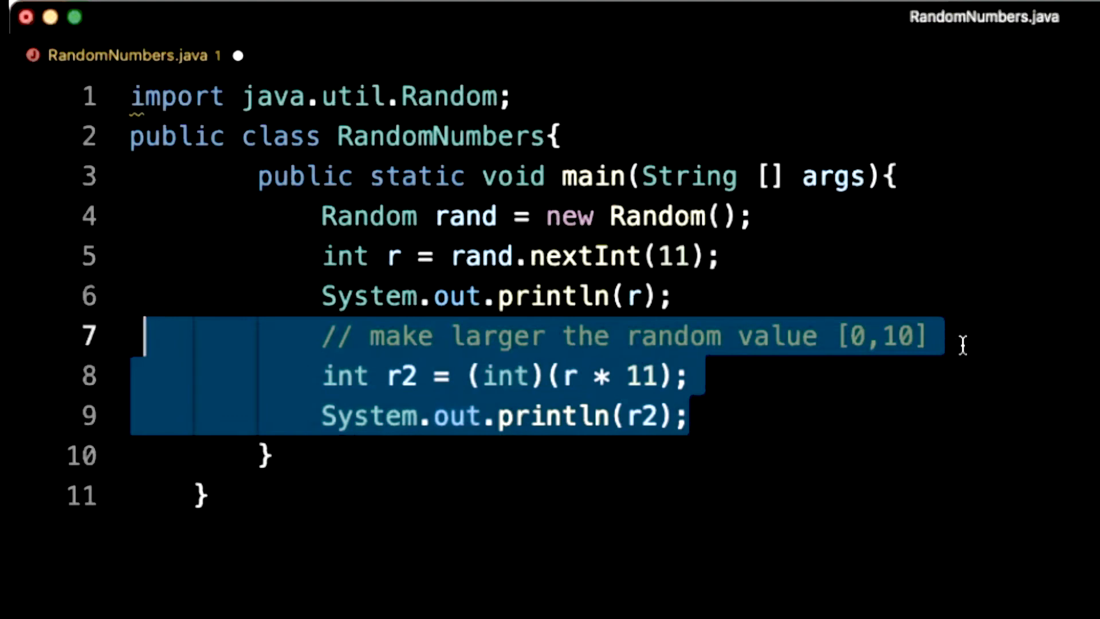
# - Delete the scaling comment and both r2 lines, leaving println(r) to print r
pyautogui.press('Delete')
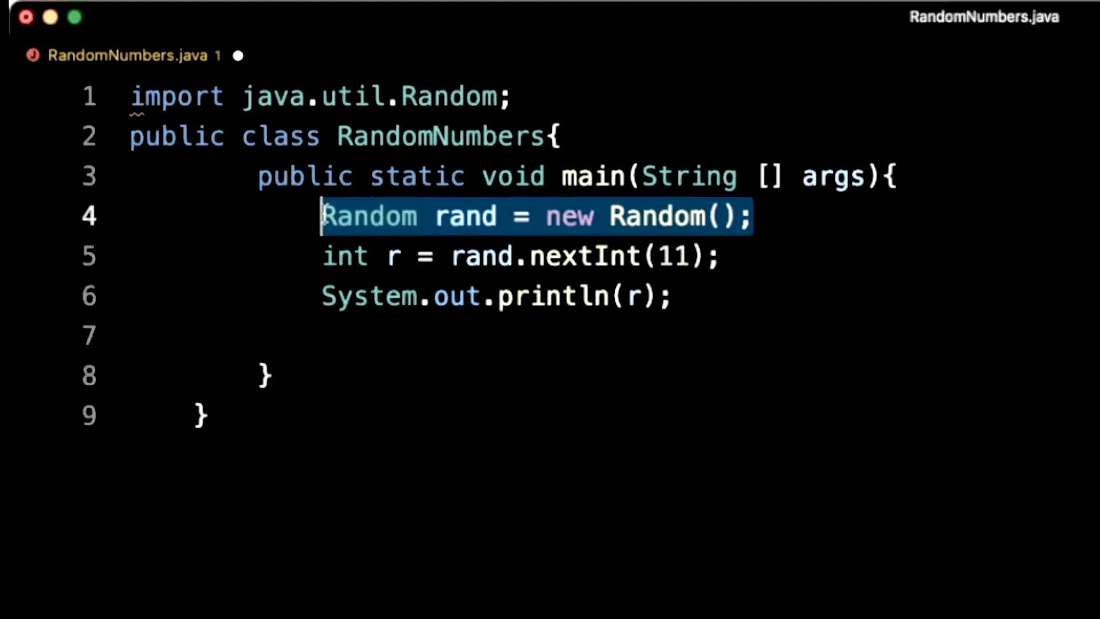
pyautogui.click(751, 216)
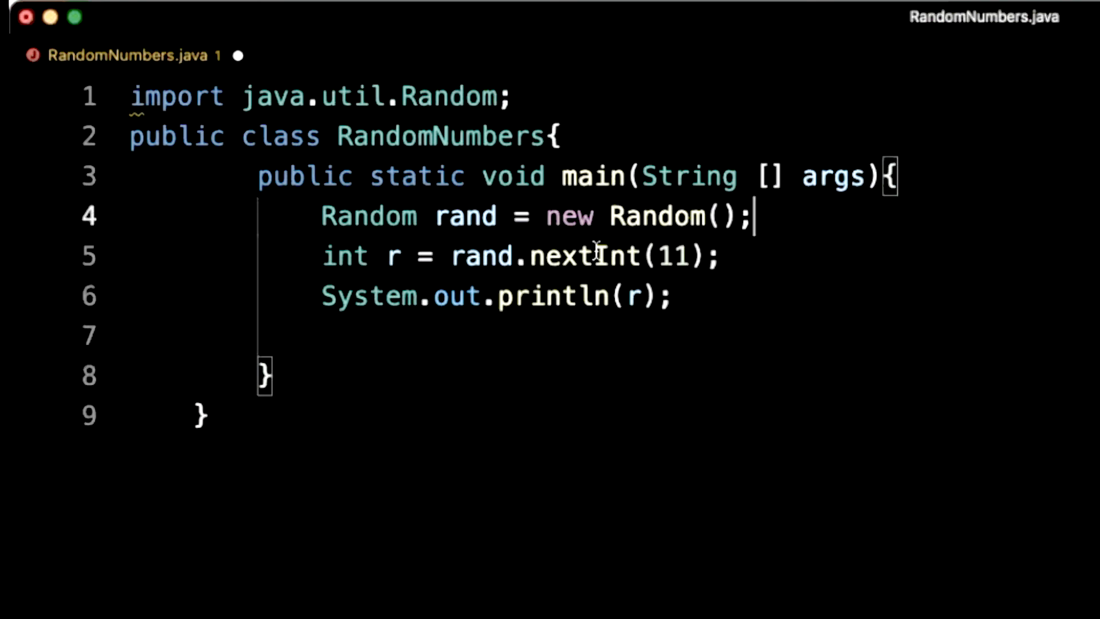
pyautogui.doubleClick(584, 256)
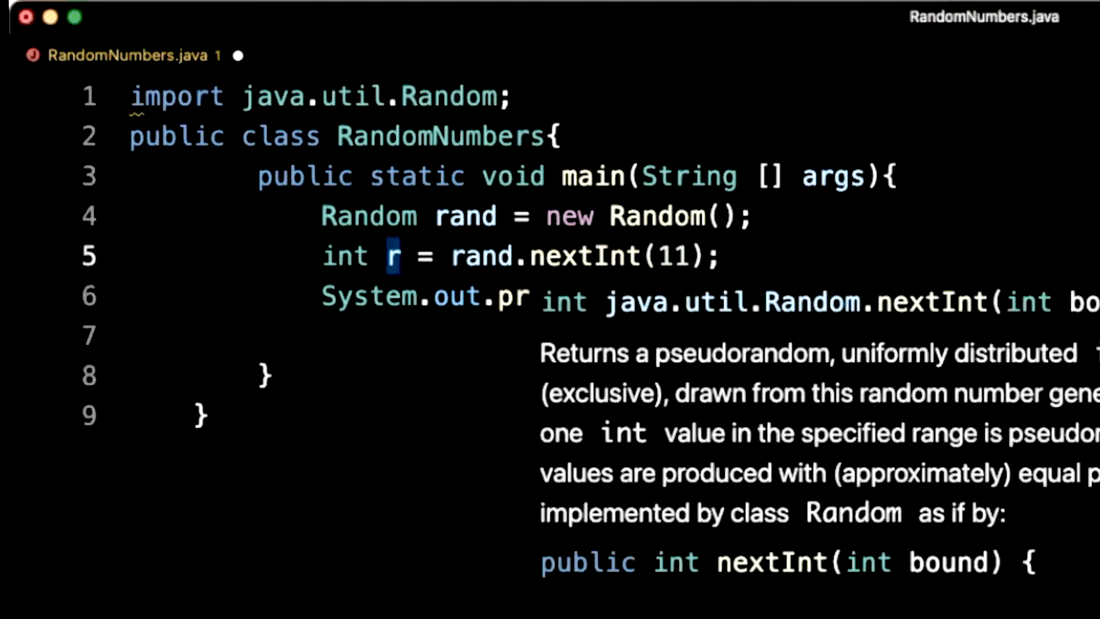
pyautogui.write('println(r);')
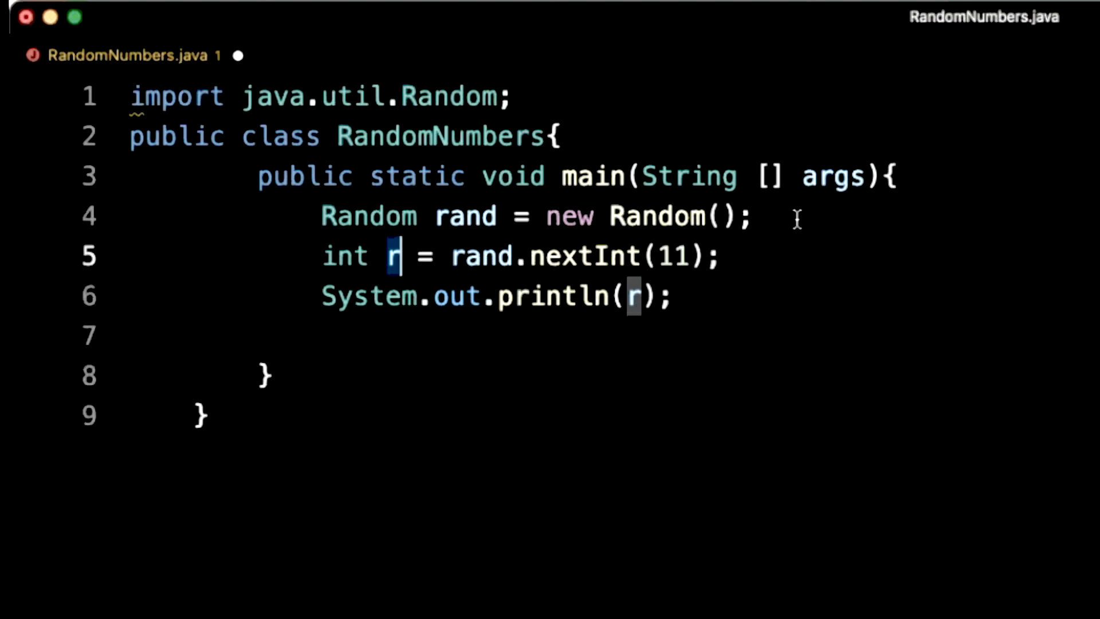
pyautogui.click(836, 176)
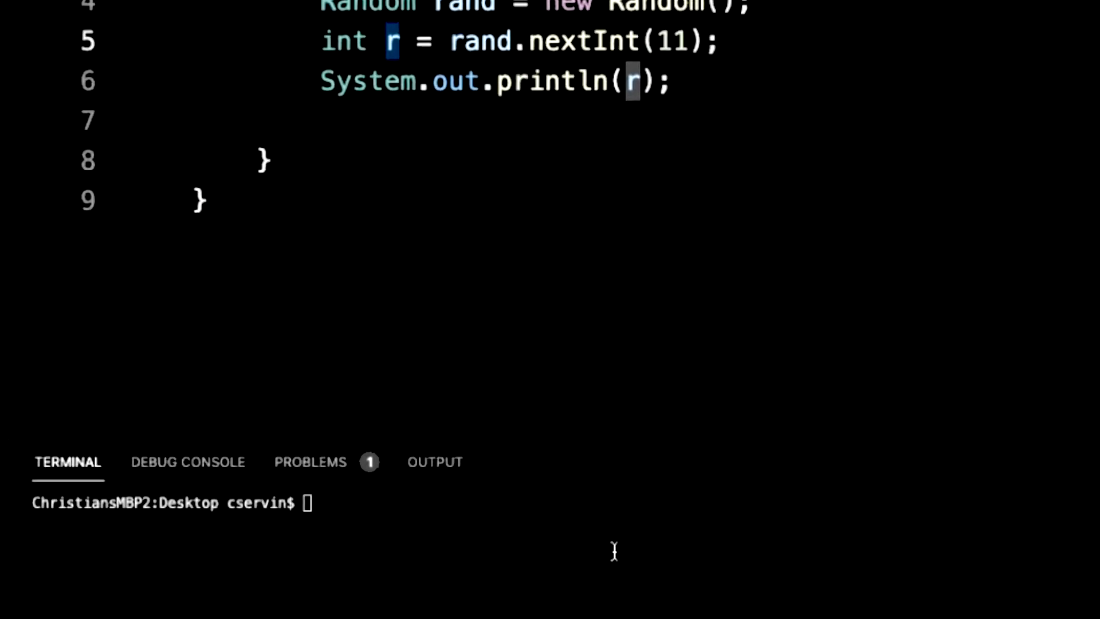
# - Enter 'java RandomNumbers' at the terminal prompt
pyautogui.write('java RandomNumbers')
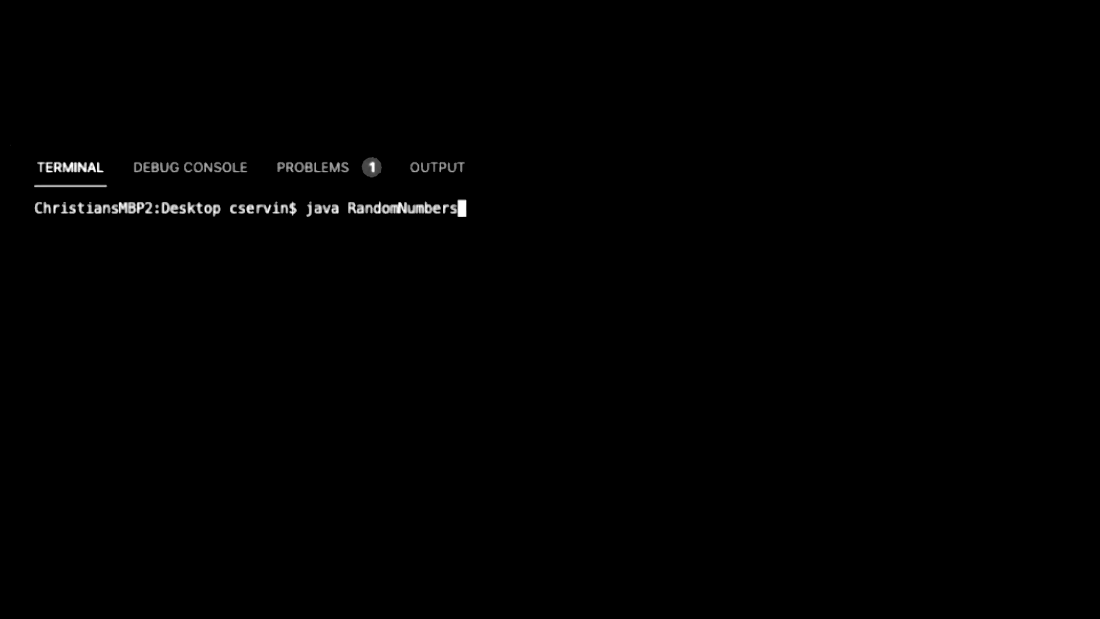